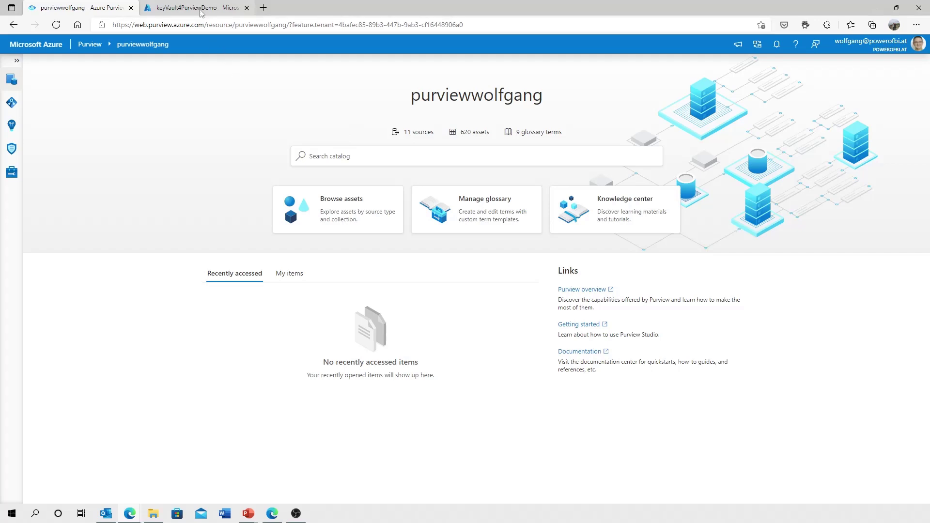
# Step: Select the keyVault4PurviewDemo vault name in Azure Portal and return to Purview
pyautogui.click(196, 8)
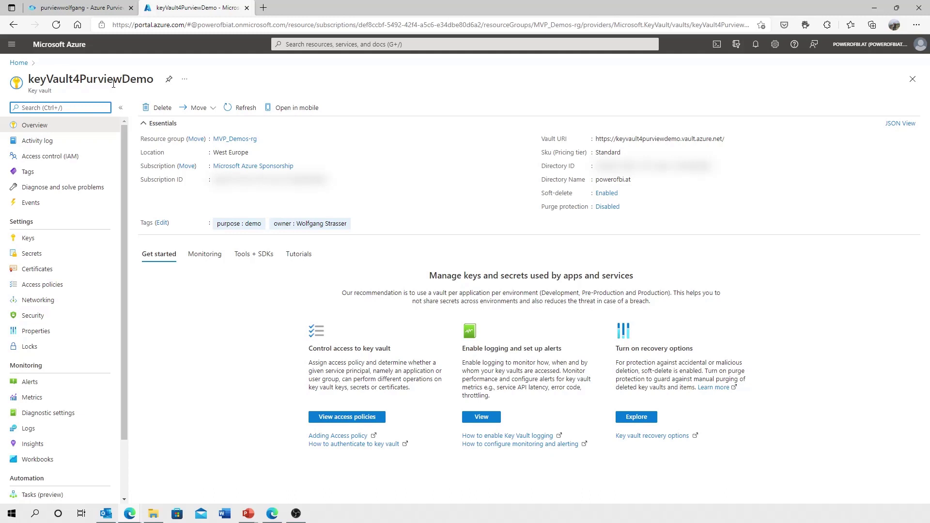
pyautogui.doubleClick(90, 78)
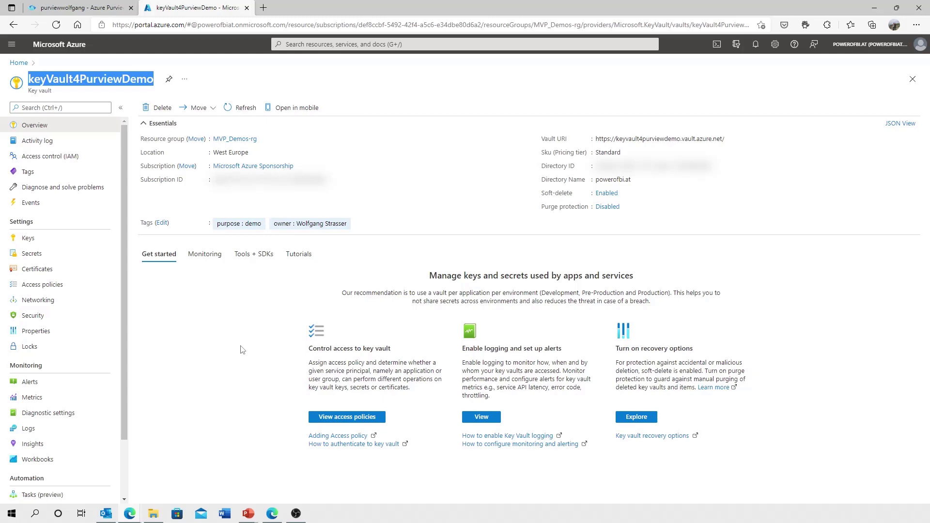
pyautogui.click(81, 7)
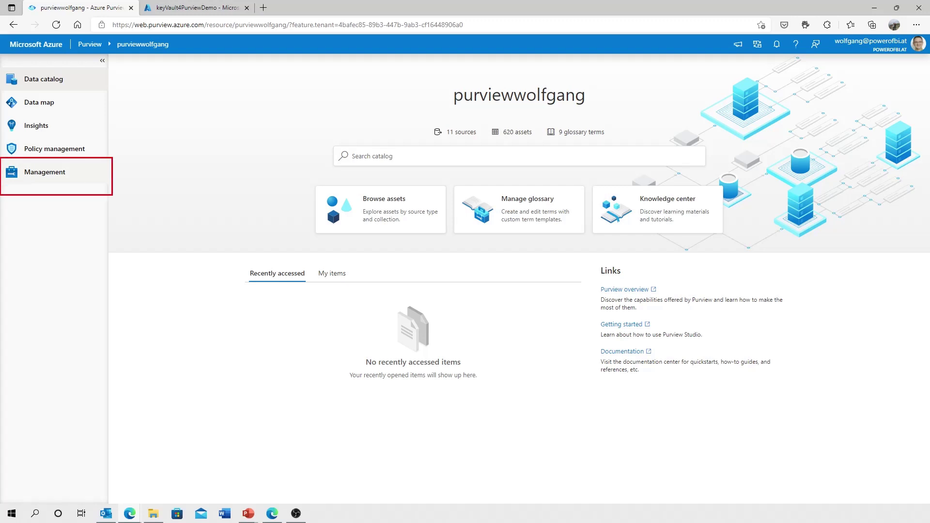
# Step: Go to Management > Credentials and show the Manage Key Vault connections list
pyautogui.click(44, 173)
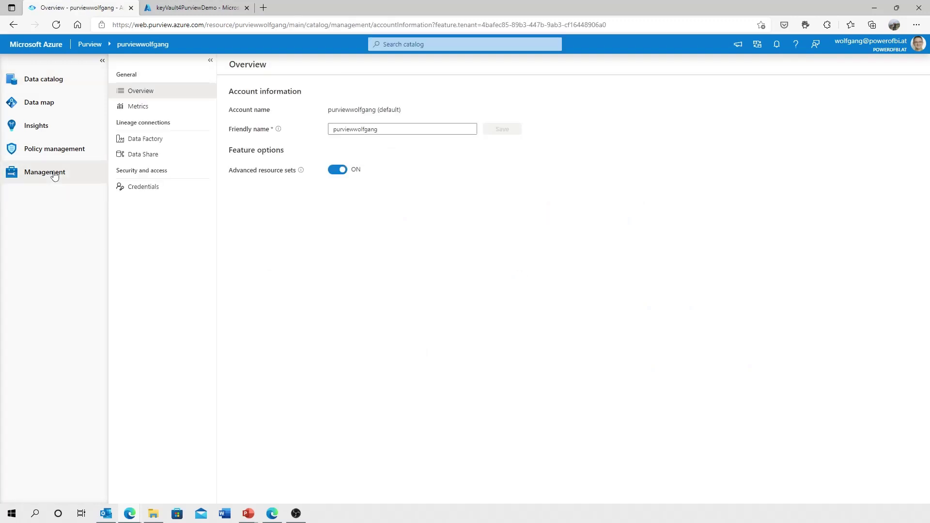
pyautogui.click(144, 186)
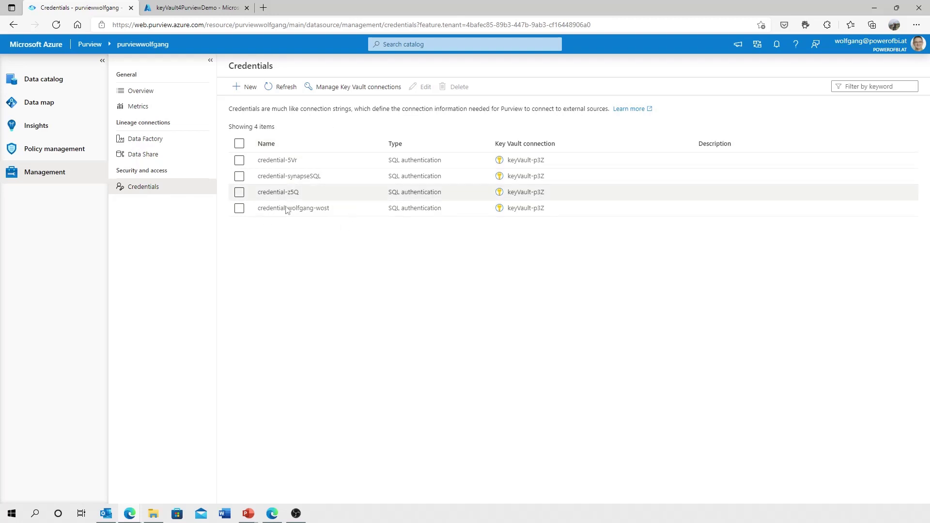
pyautogui.moveTo(343, 93)
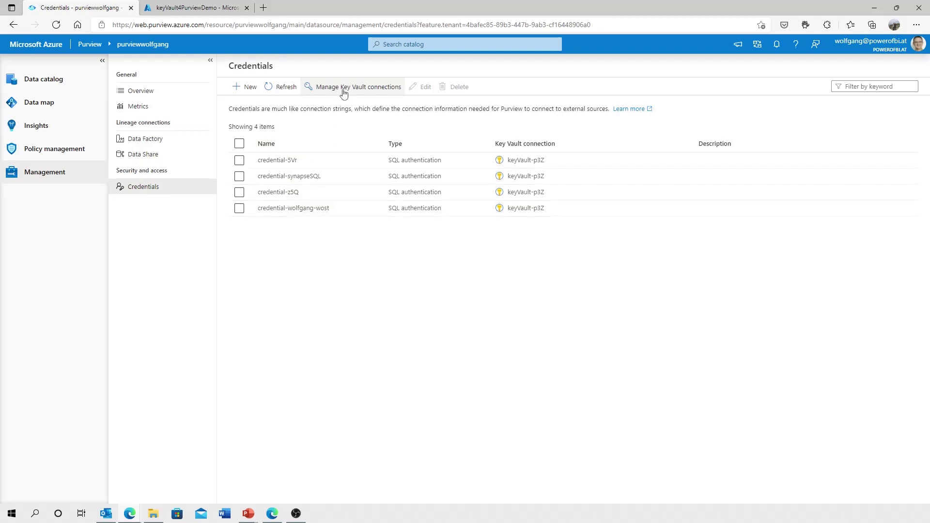
pyautogui.click(358, 86)
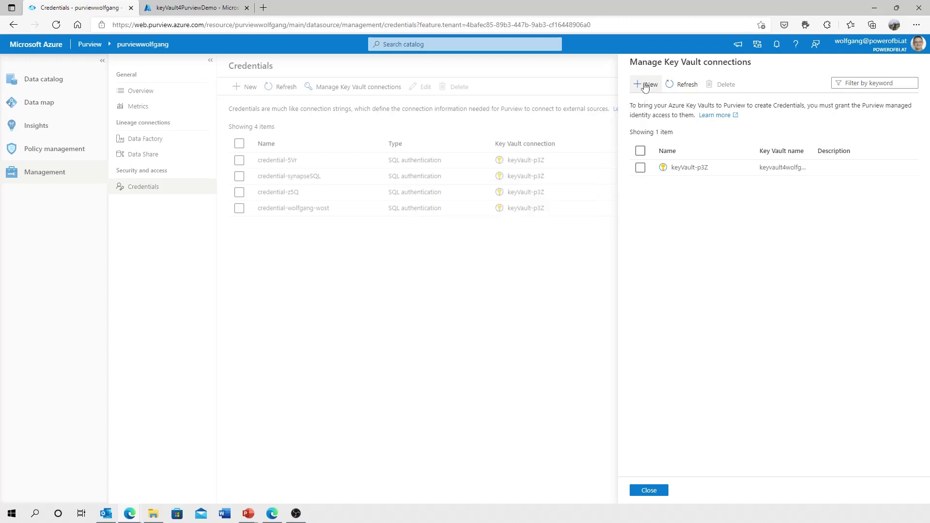
# Step: Start a new Key Vault connection named KeyVault-keyVault4PurviewDemo pointing at keyVault4PurviewDemo
pyautogui.click(645, 83)
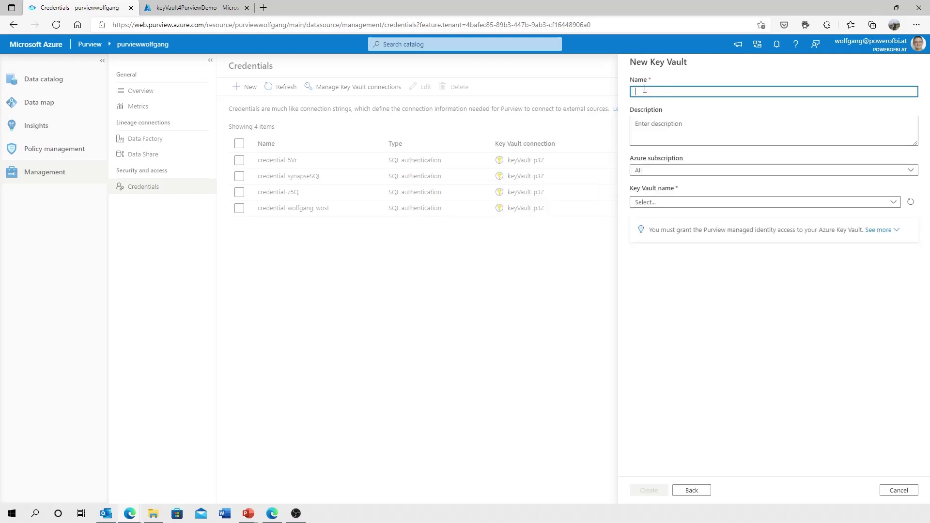
pyautogui.write('Le')
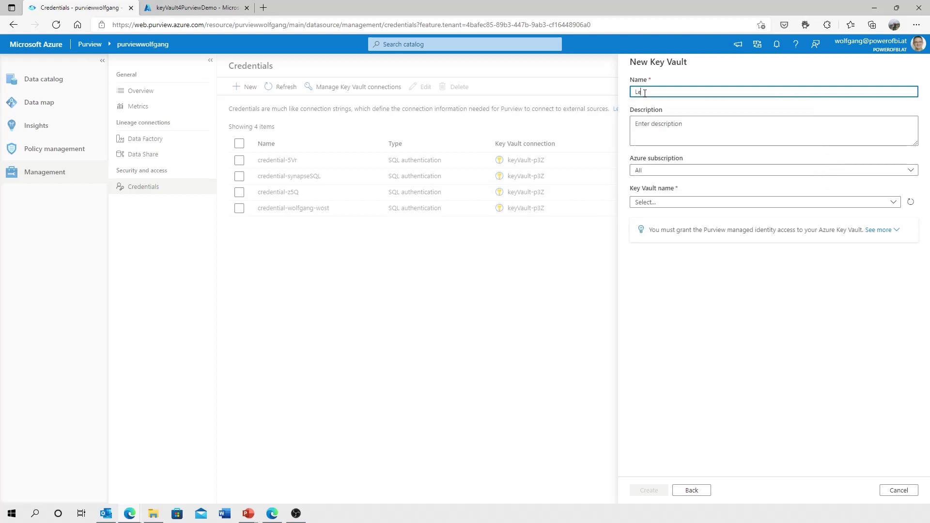
pyautogui.write('KeyVault-keyVault4PurviewDemo')
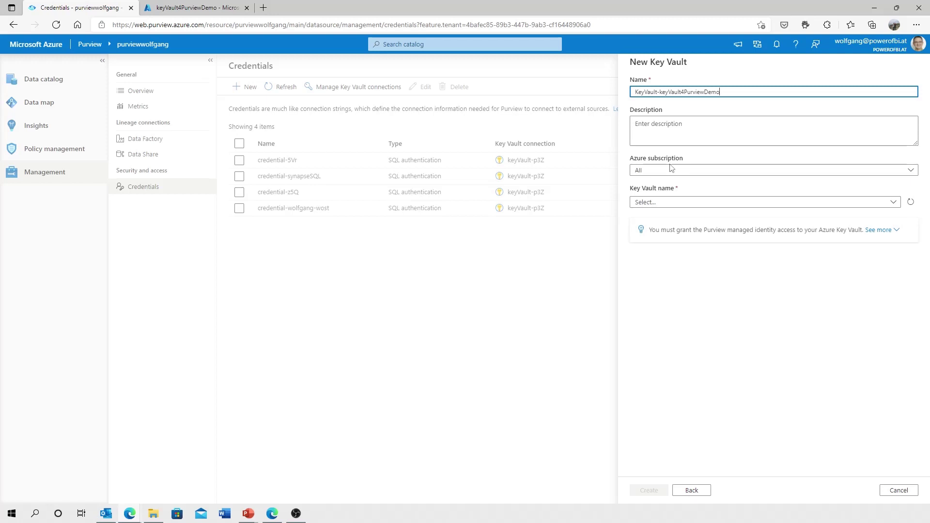
pyautogui.click(763, 201)
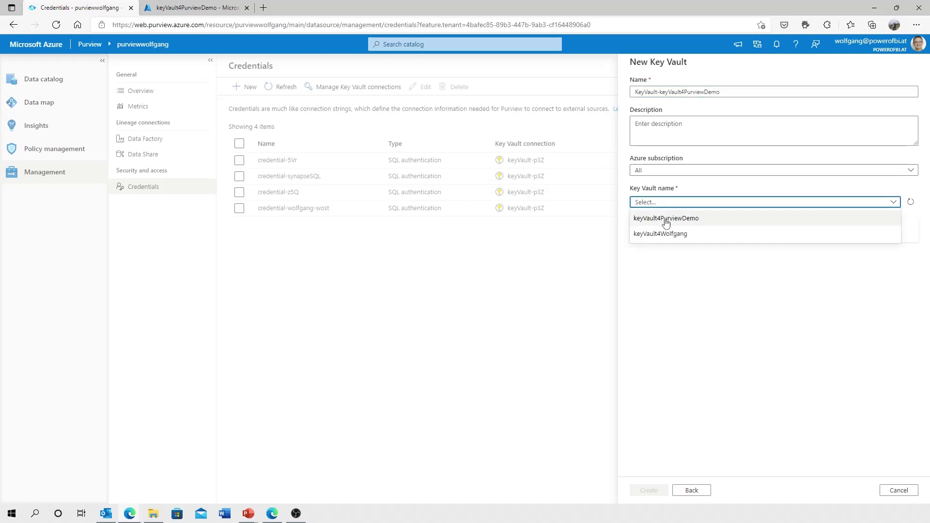
pyautogui.click(665, 218)
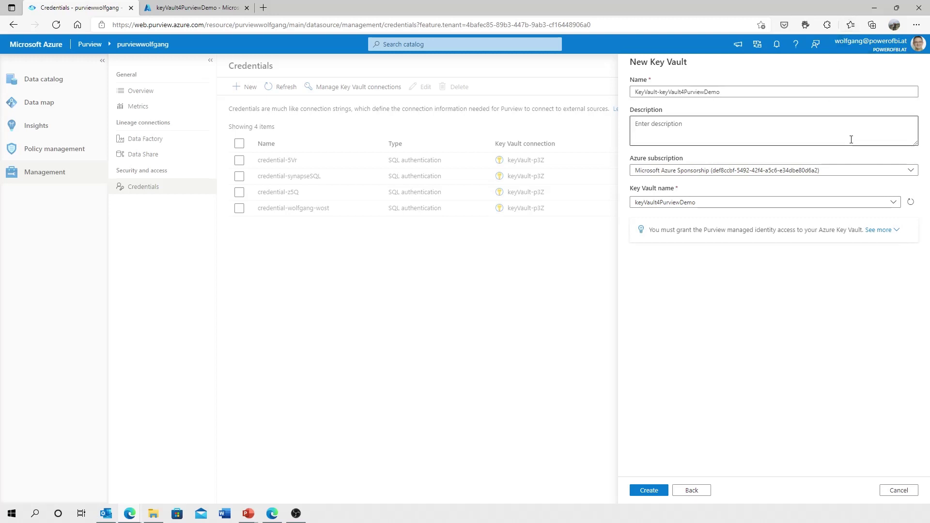
pyautogui.moveTo(880, 230)
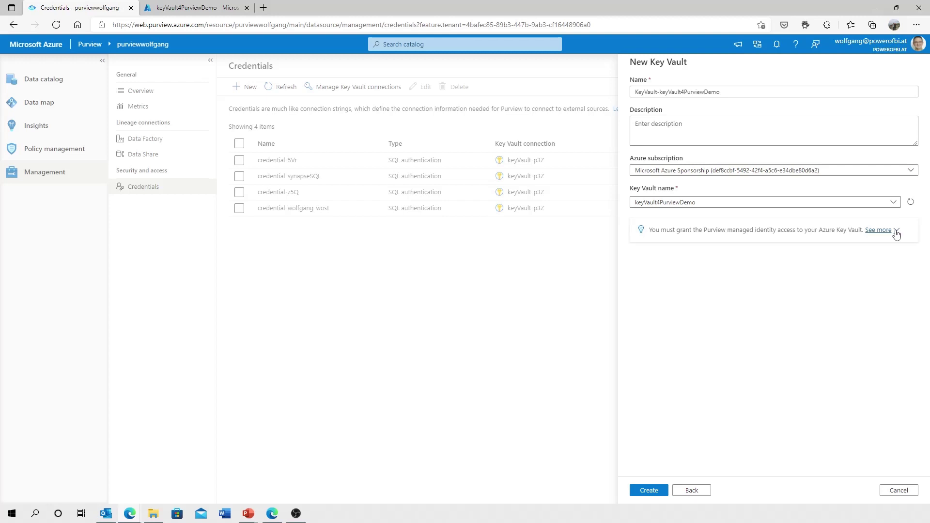
pyautogui.moveTo(875, 223)
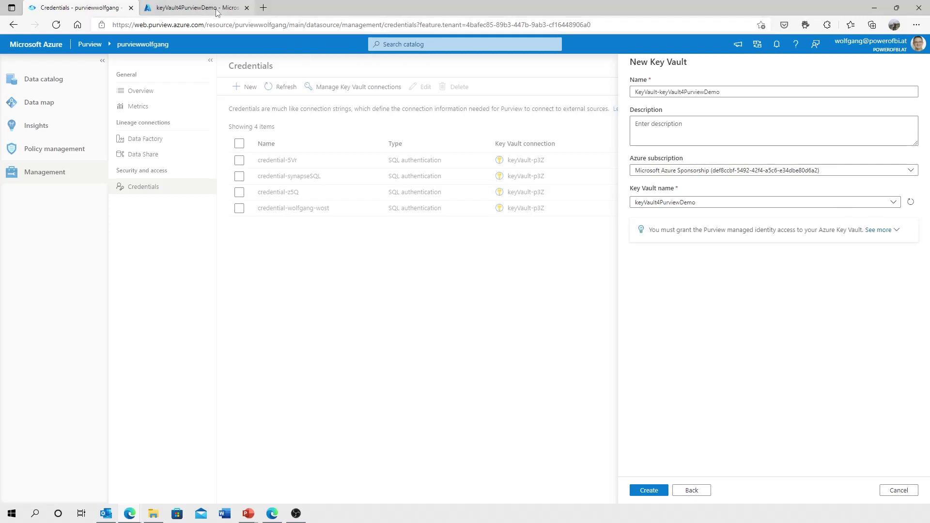
# Step: Reveal the managed identity details and switch to the key vault in Azure Portal
pyautogui.click(878, 230)
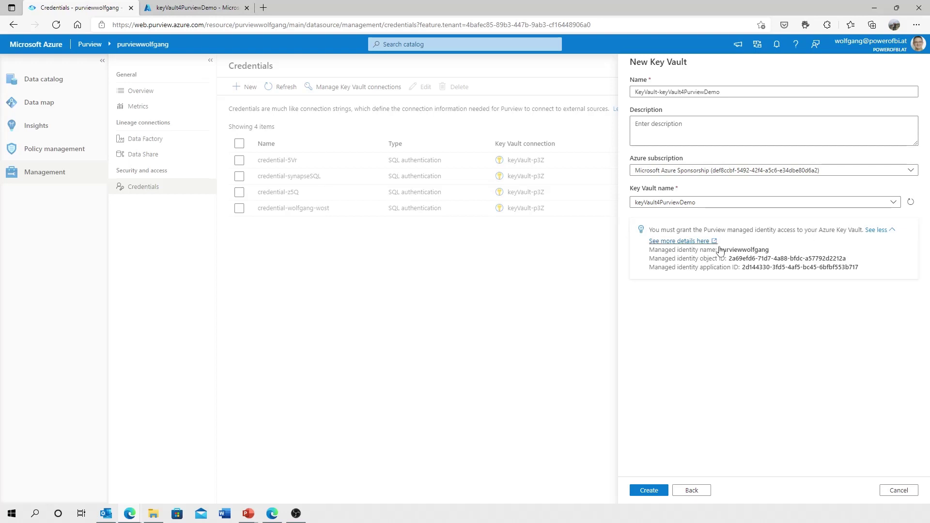
pyautogui.moveTo(773, 251)
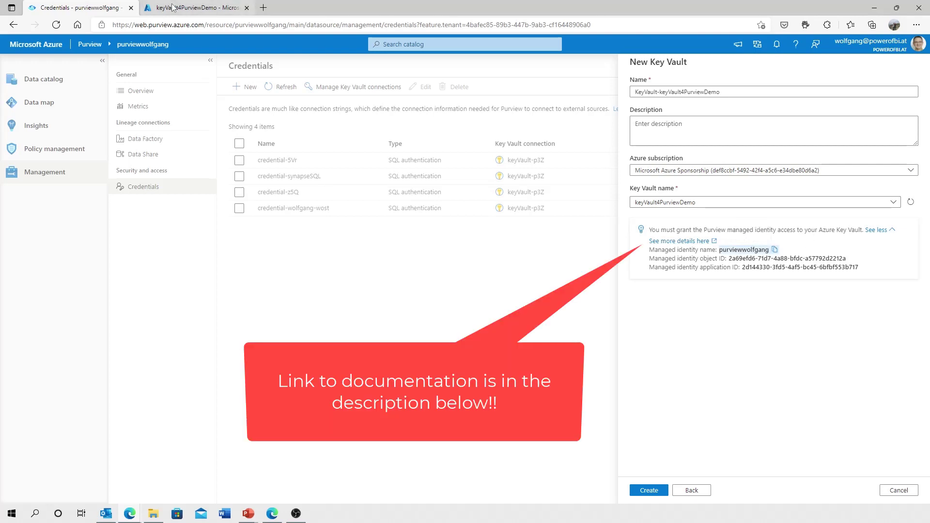
pyautogui.click(196, 6)
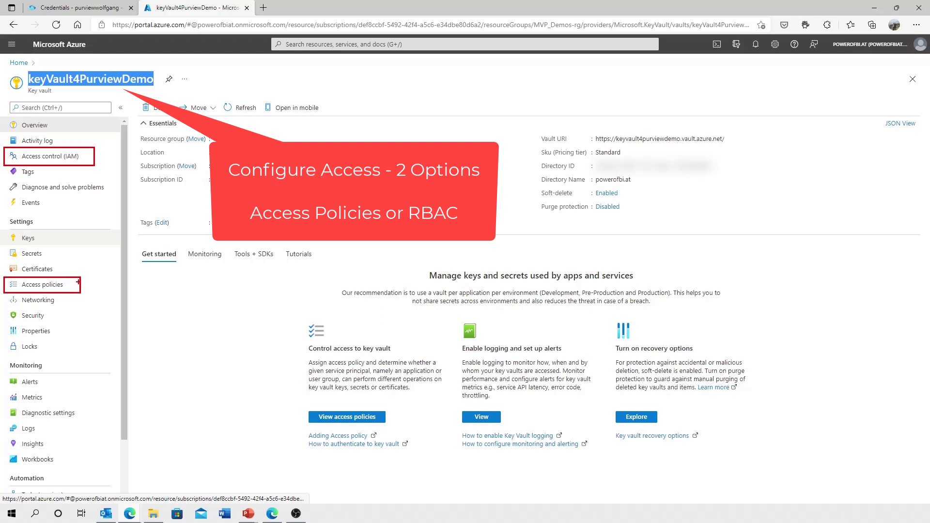
# Step: View the vault's access policies, start a new policy and discard the unsaved draft
pyautogui.click(41, 283)
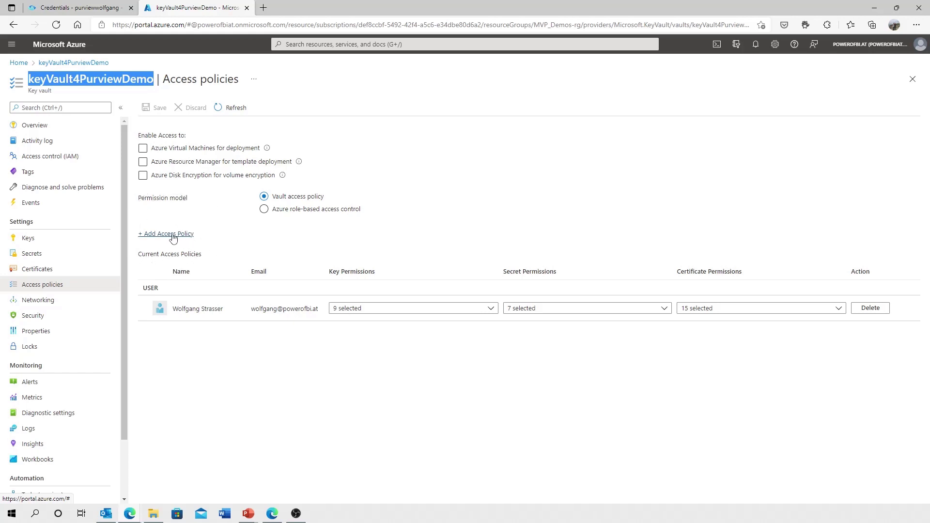
pyautogui.click(165, 234)
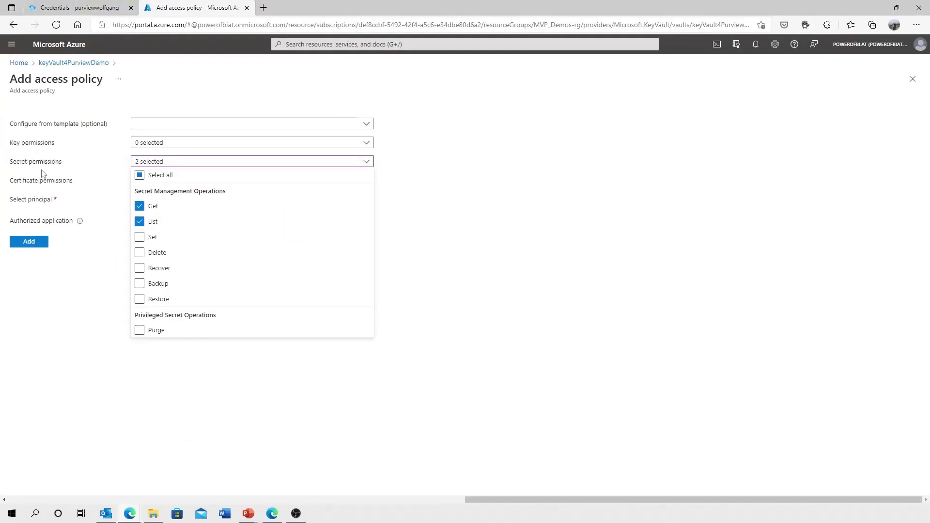
pyautogui.moveTo(92, 289)
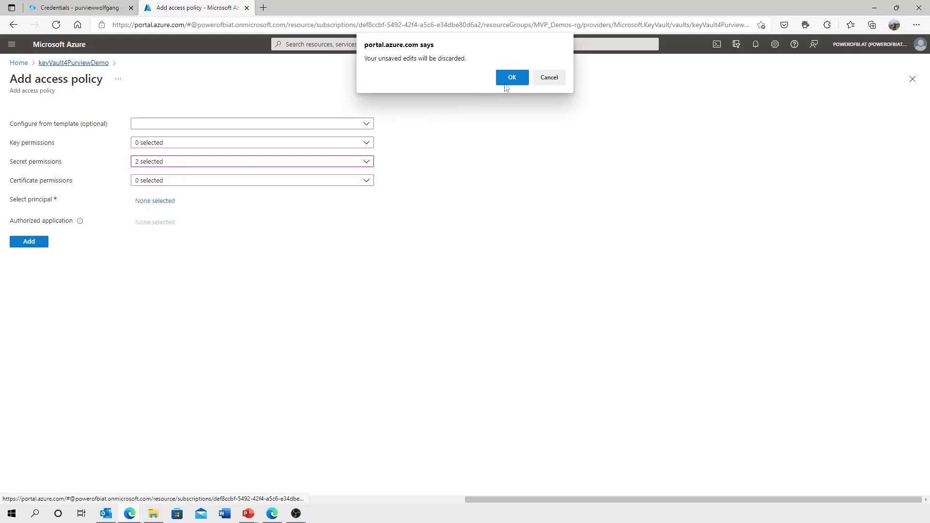
pyautogui.click(511, 78)
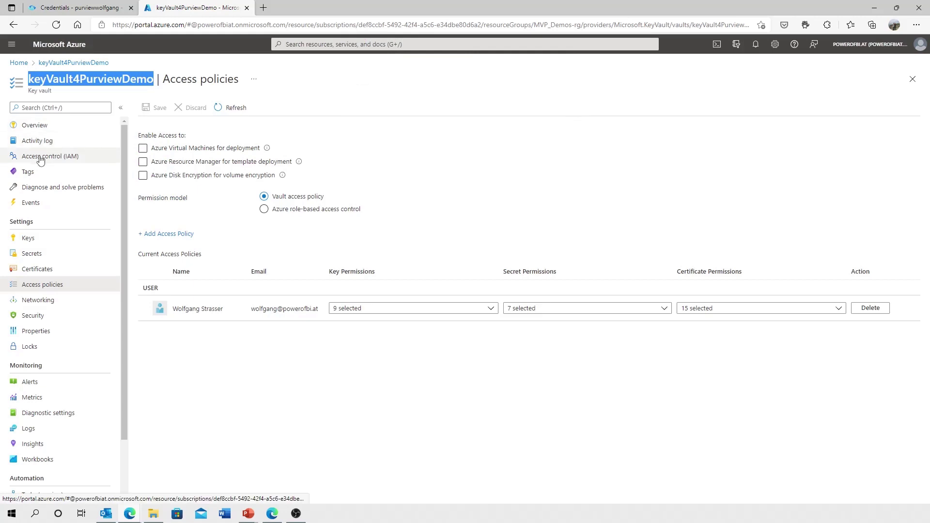
# Step: From Access control (IAM) role assignments, begin Add role assignment
pyautogui.click(50, 156)
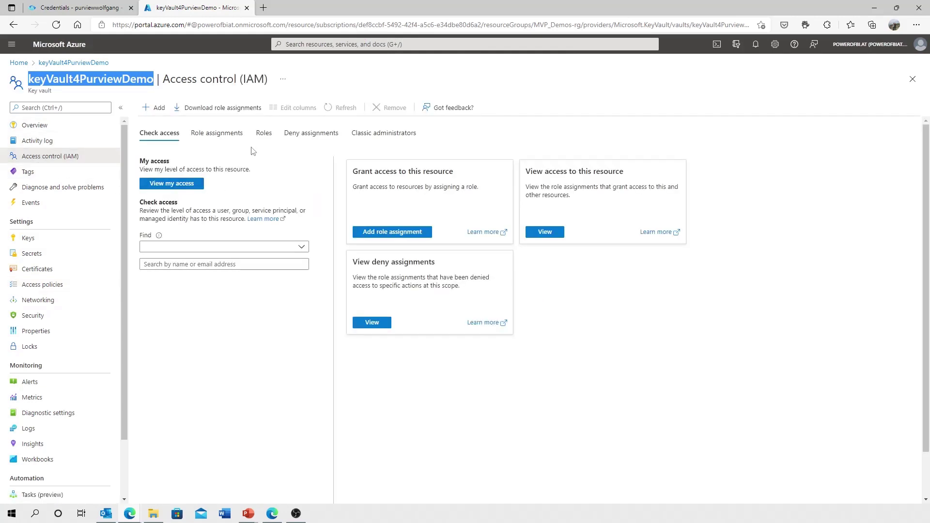
pyautogui.click(217, 132)
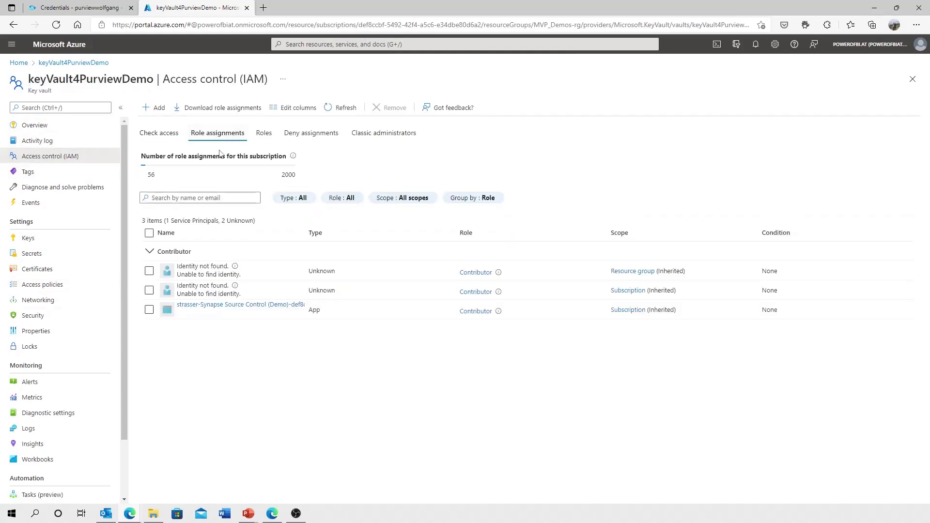
pyautogui.click(155, 107)
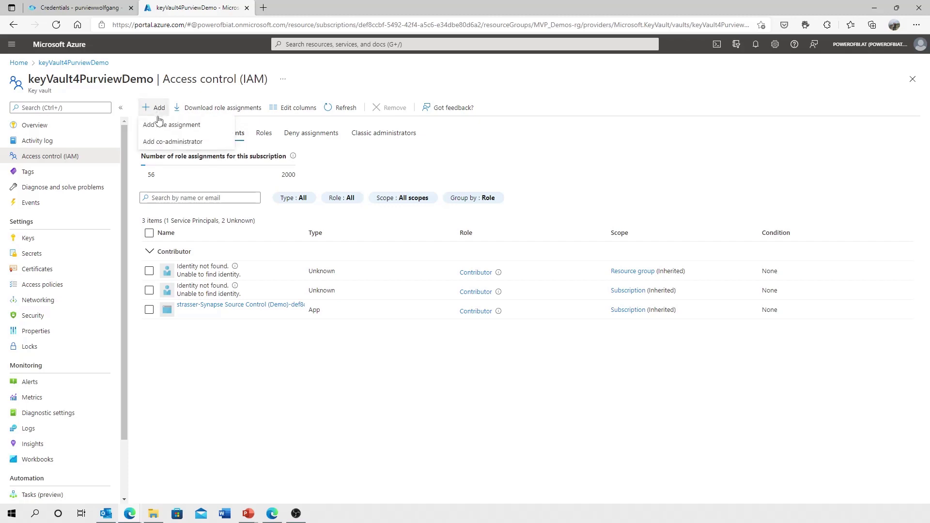
pyautogui.click(172, 125)
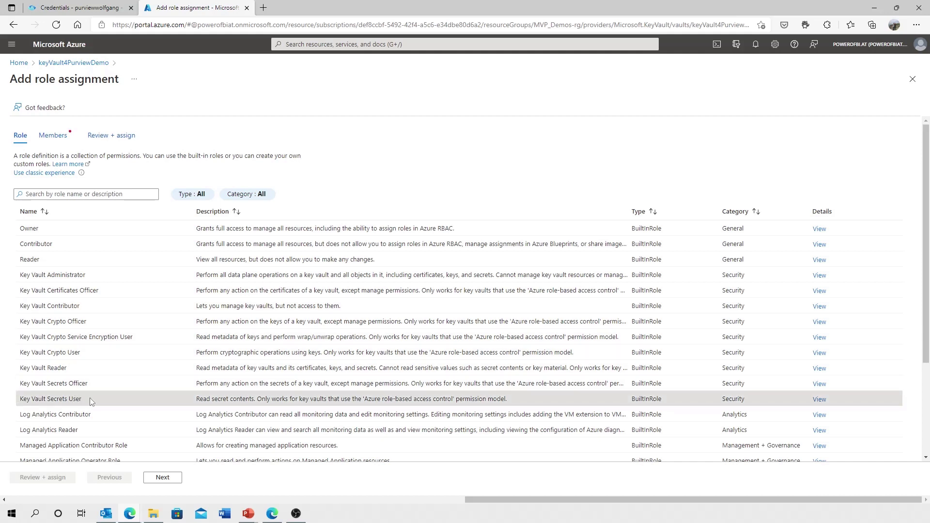
# Step: Choose the Key Vault Secrets User role and select purviewwolfgang as the member
pyautogui.click(50, 398)
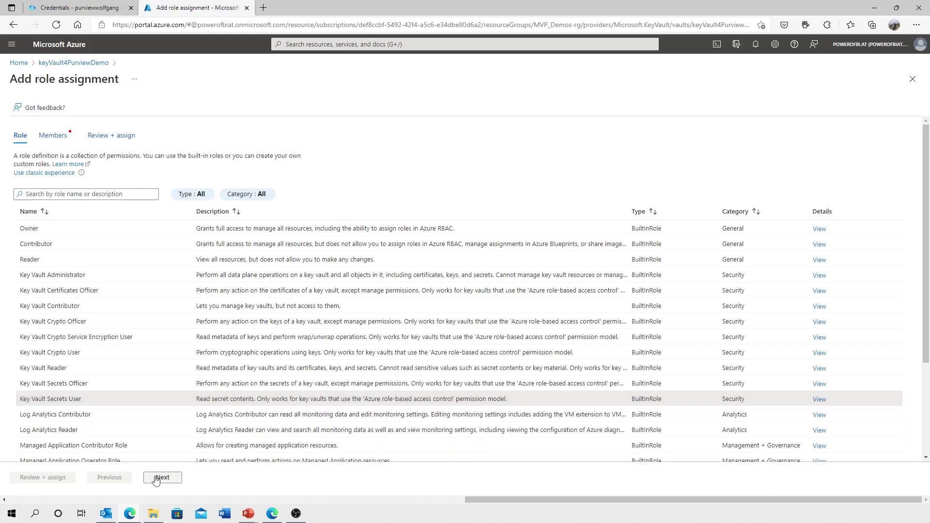
pyautogui.click(162, 478)
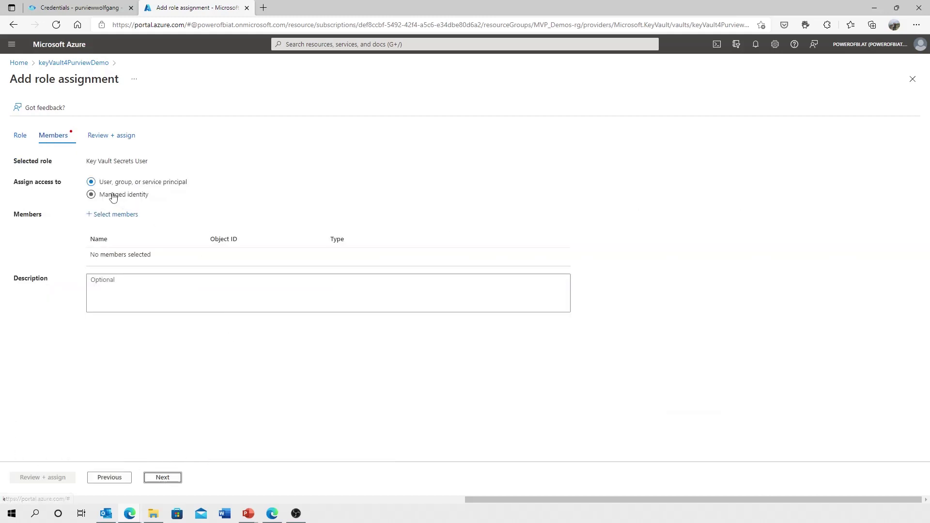
pyautogui.click(115, 214)
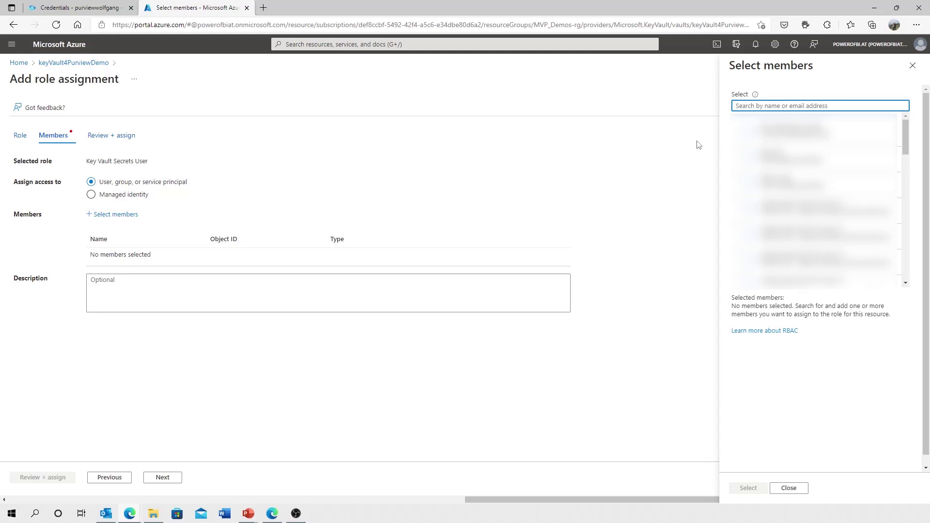
pyautogui.write('purviewwolfgang')
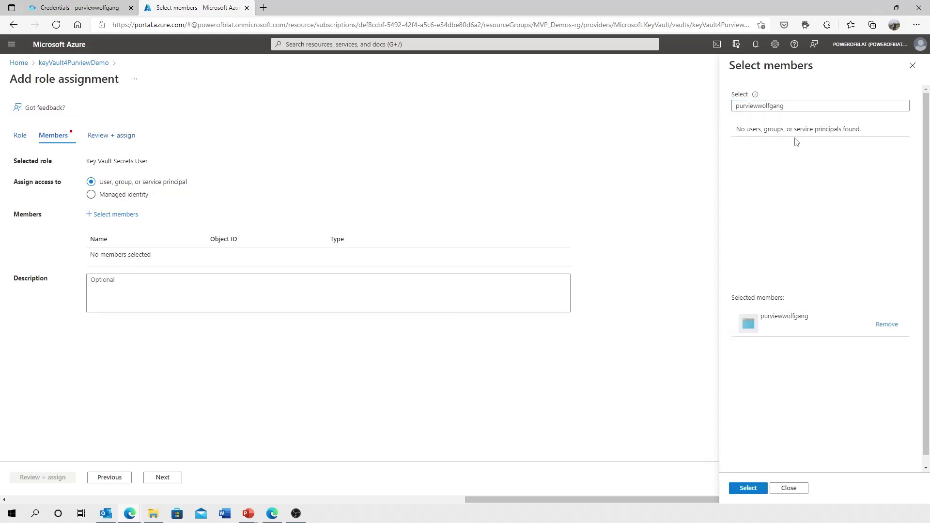
pyautogui.click(747, 488)
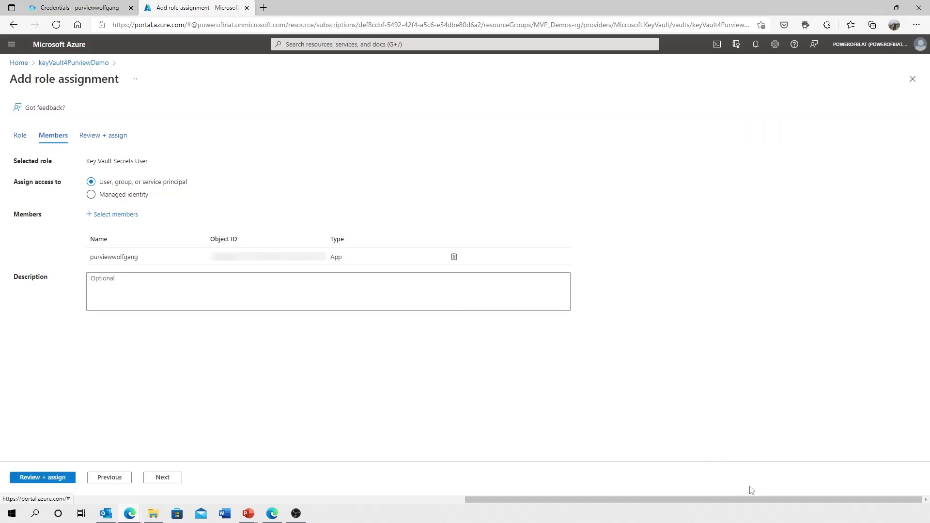
pyautogui.moveTo(167, 167)
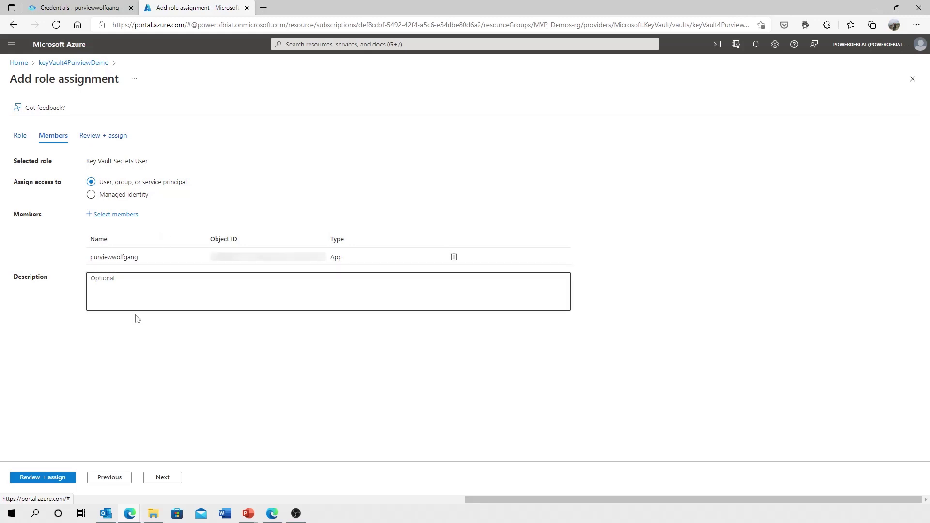
# Step: Review and assign the role, then return to the Purview connection form
pyautogui.click(41, 477)
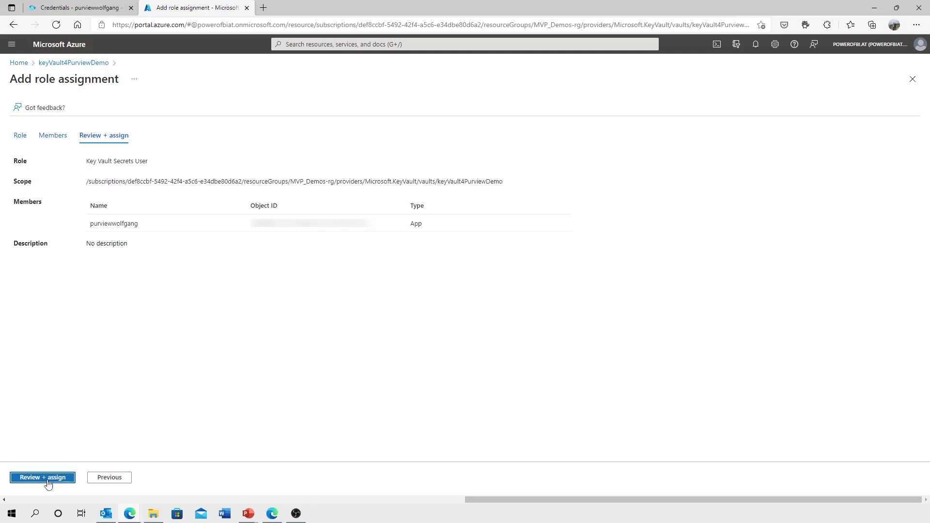
pyautogui.click(42, 476)
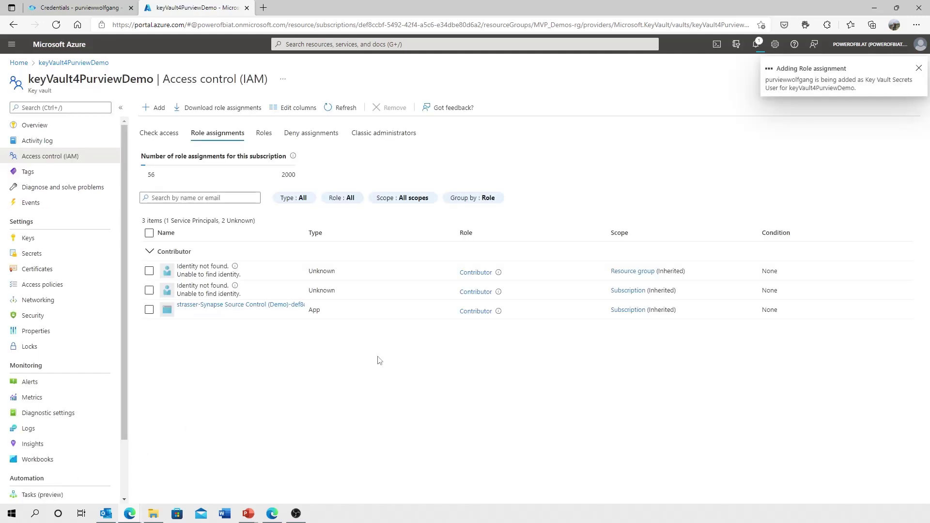
pyautogui.moveTo(367, 363)
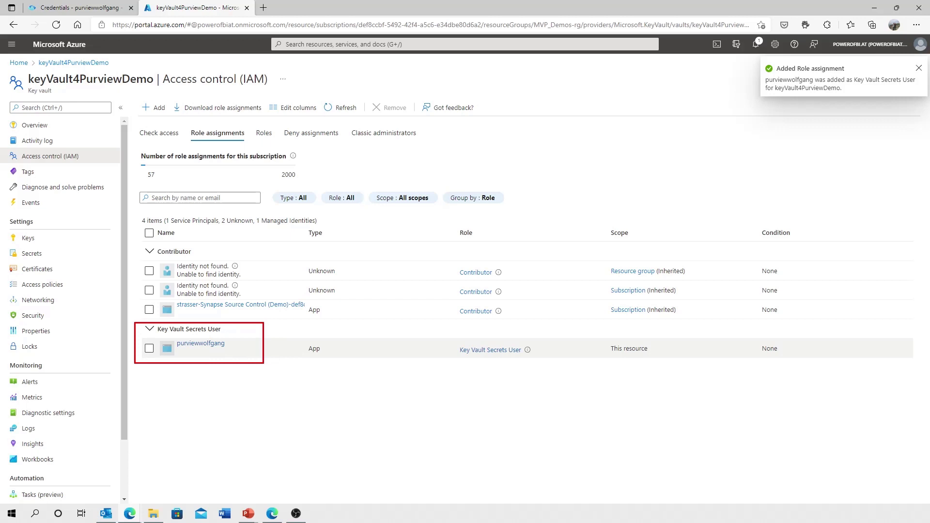
pyautogui.click(918, 68)
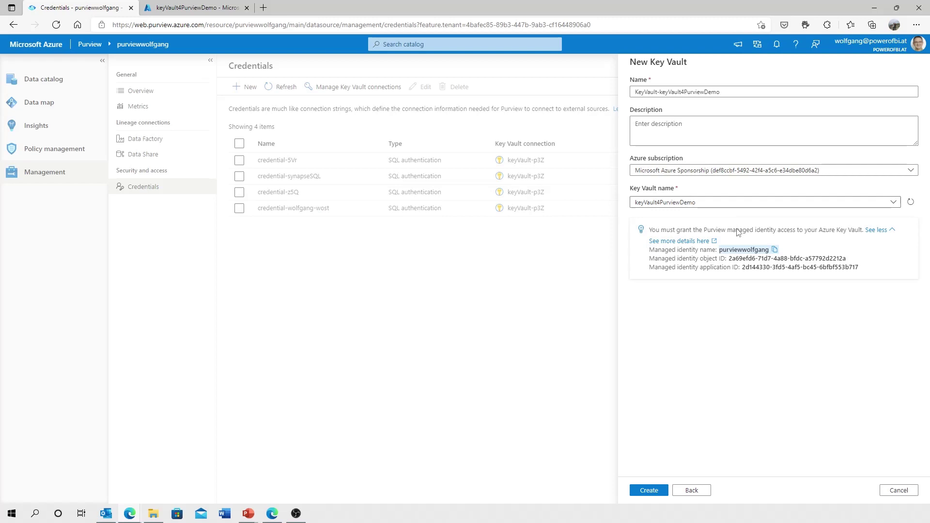
pyautogui.moveTo(693, 75)
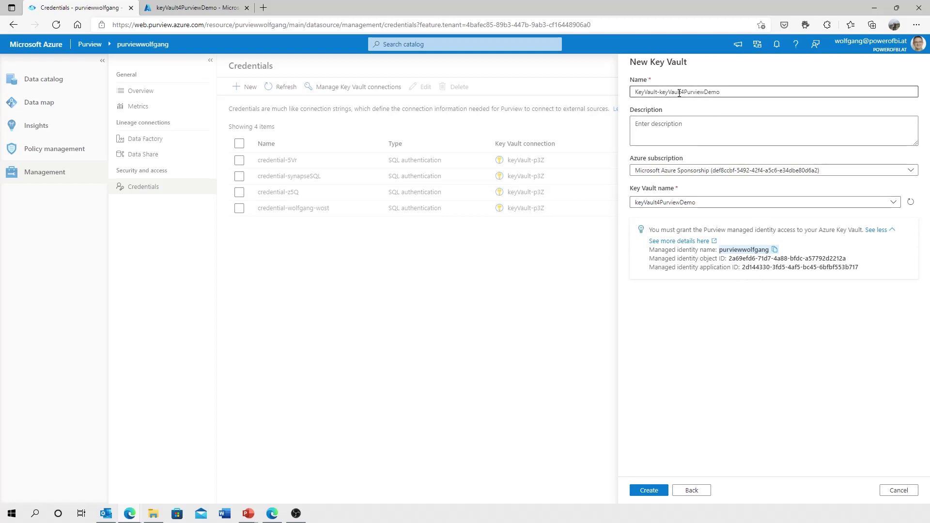
# Step: Create the KeyVault-keyVault4PurviewDemo connection, confirm access and close the connections pane
pyautogui.click(648, 490)
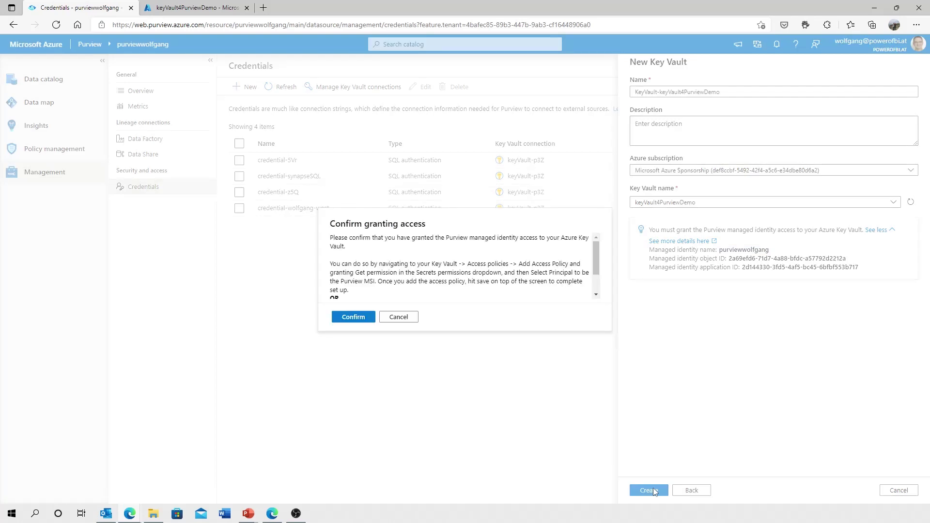
pyautogui.moveTo(597, 255)
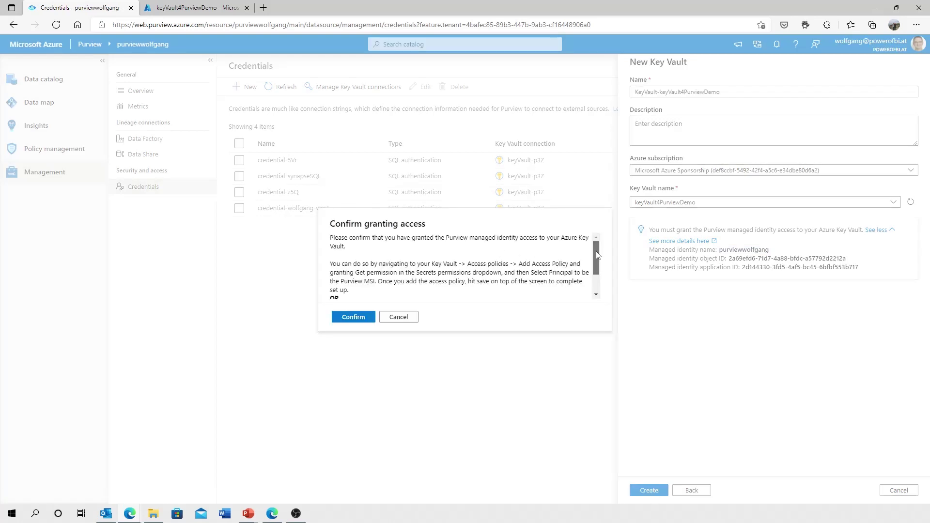
pyautogui.scroll(-3)
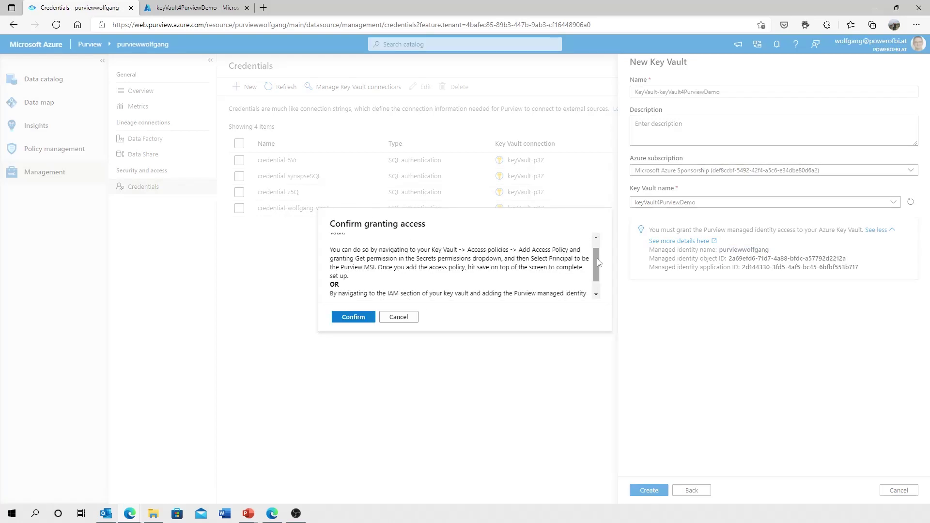
pyautogui.doubleClick(487, 249)
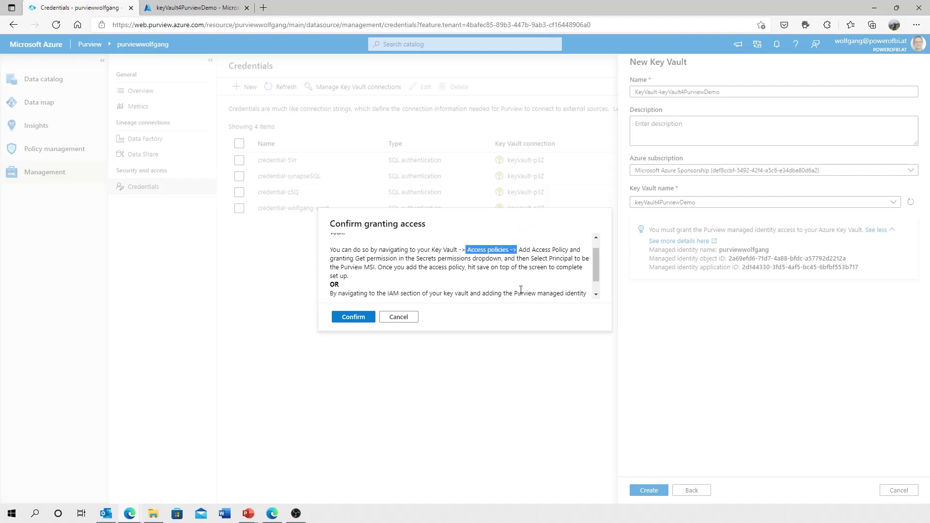
pyautogui.scroll(-3)
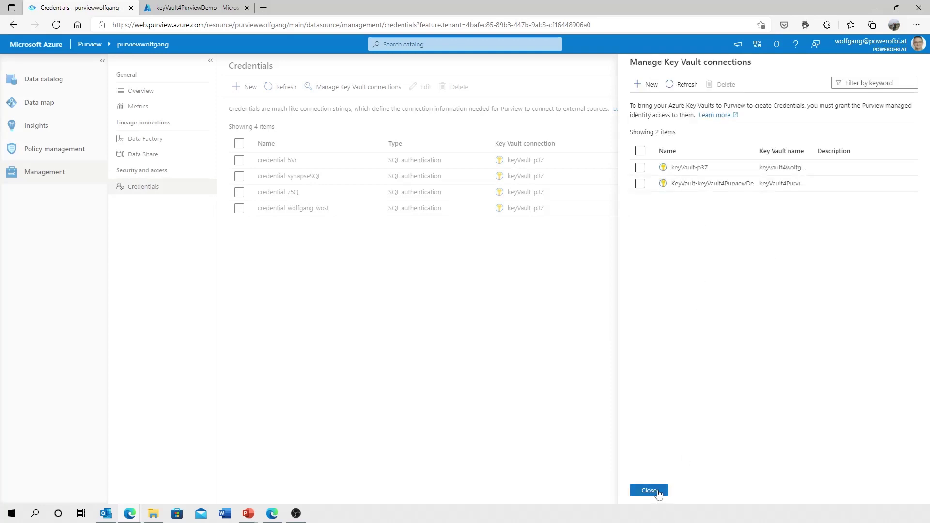
pyautogui.click(648, 490)
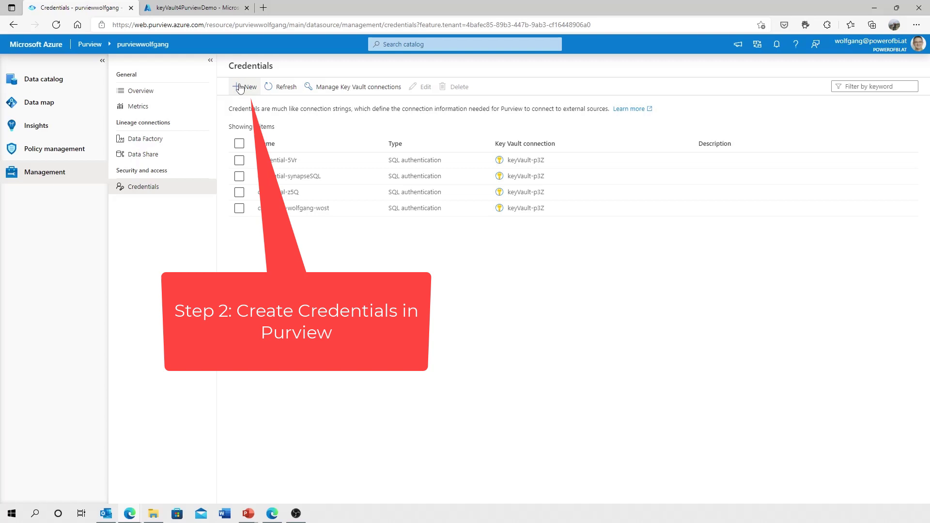
# Step: Start a credential named credential using SQL authentication with user name wolfgang
pyautogui.click(244, 86)
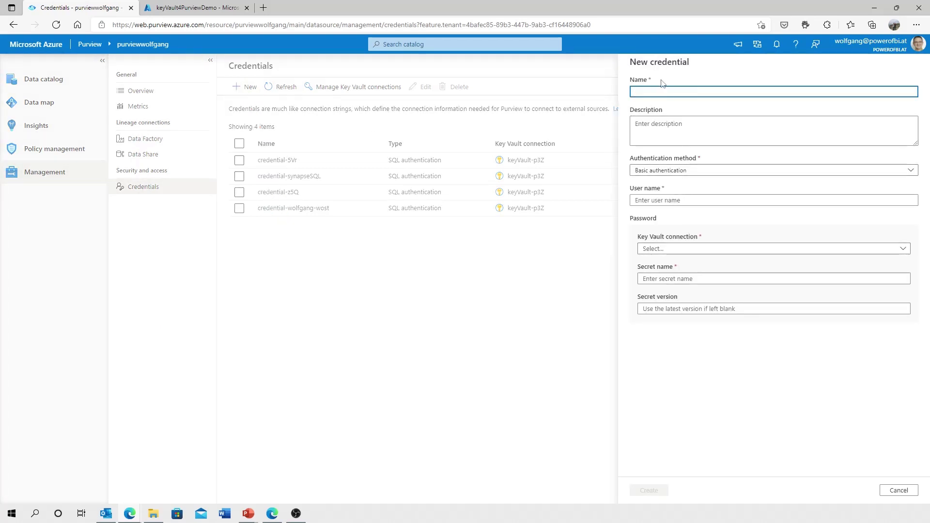
pyautogui.write('credential')
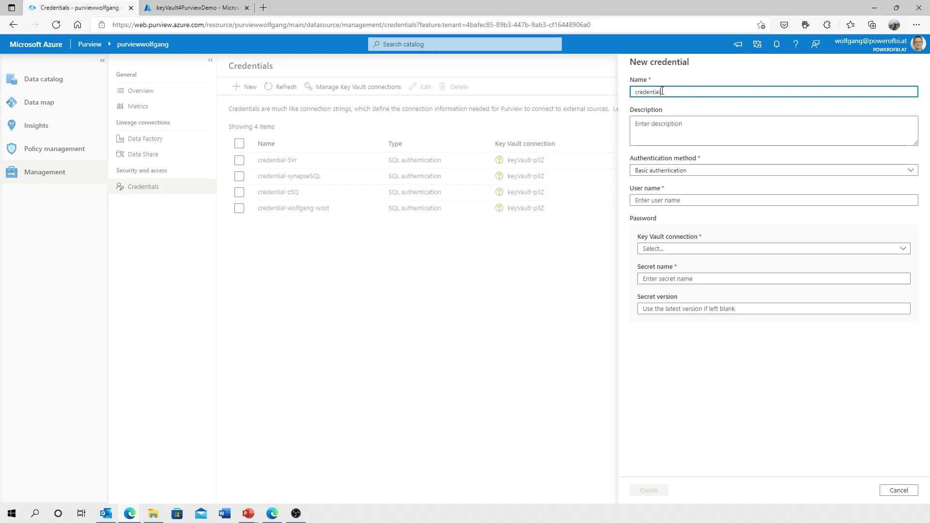
pyautogui.click(772, 171)
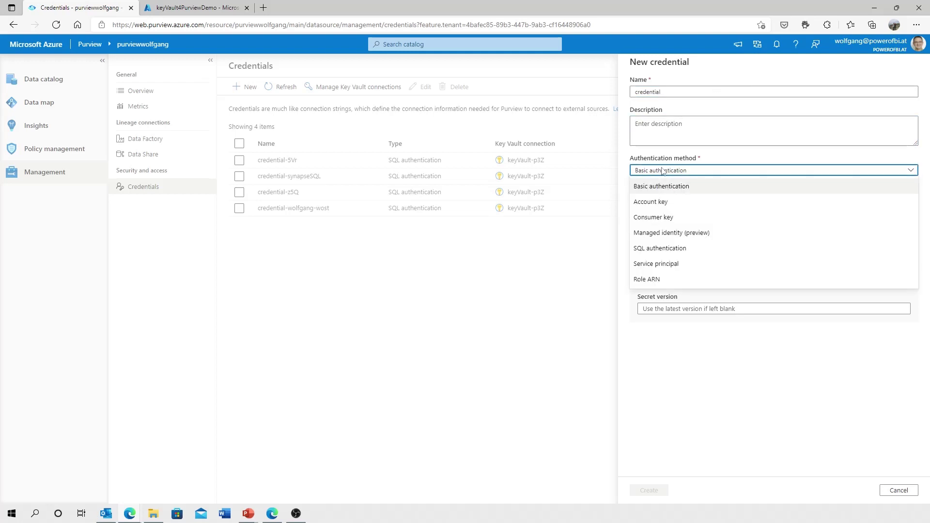
pyautogui.moveTo(678, 196)
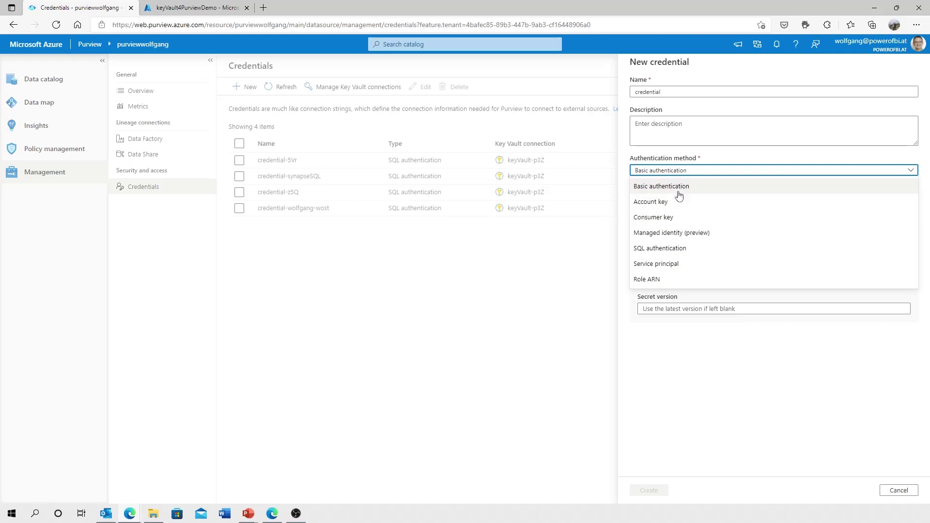
pyautogui.click(660, 248)
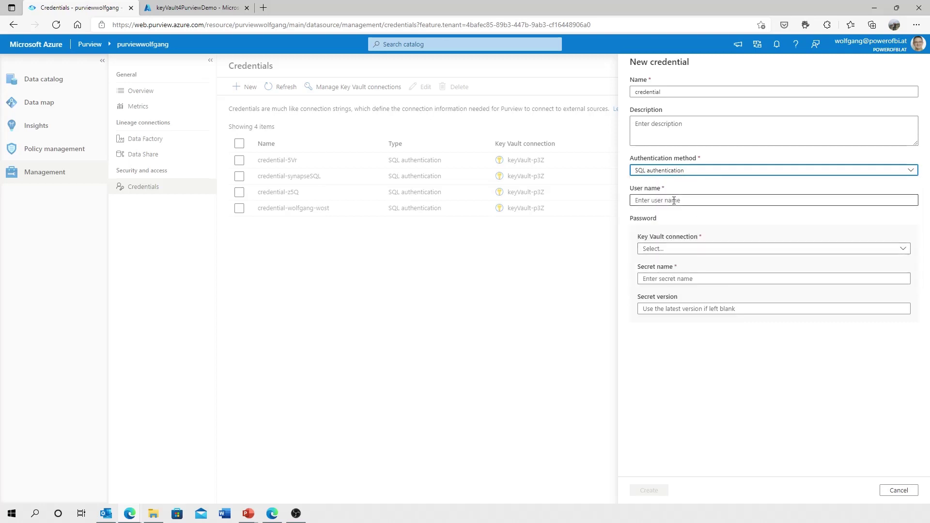
pyautogui.write('wolfgang')
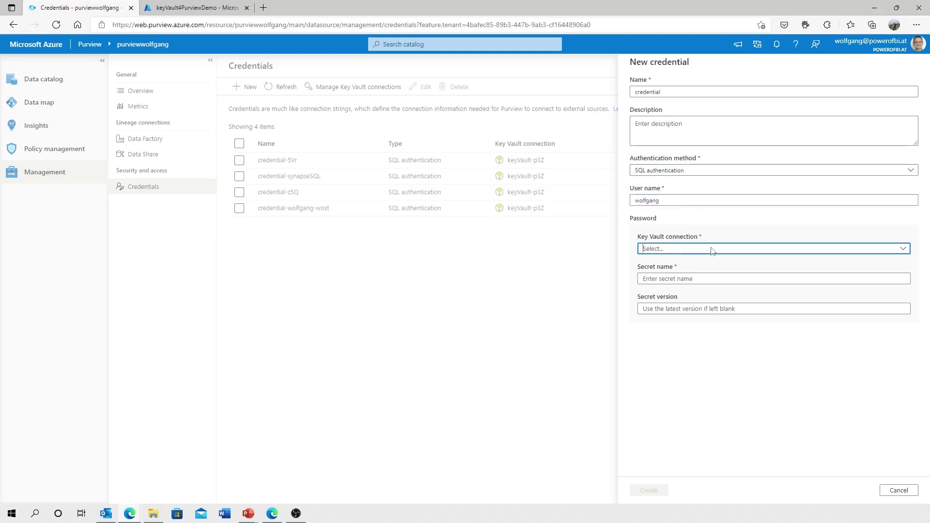
pyautogui.moveTo(828, 248)
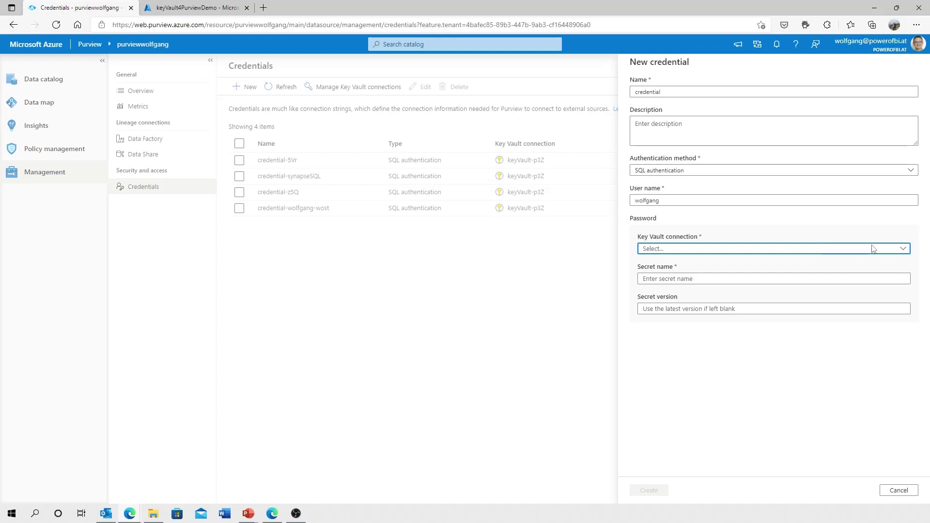
# Step: Select the KeyVault-keyVault4PurviewDemo connection, then return to the key vault in Azure
pyautogui.click(773, 248)
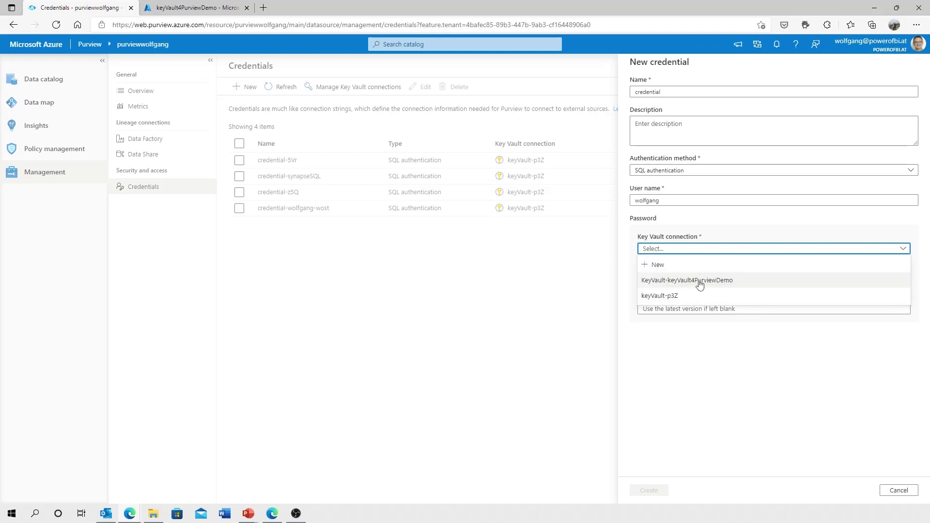
pyautogui.click(686, 279)
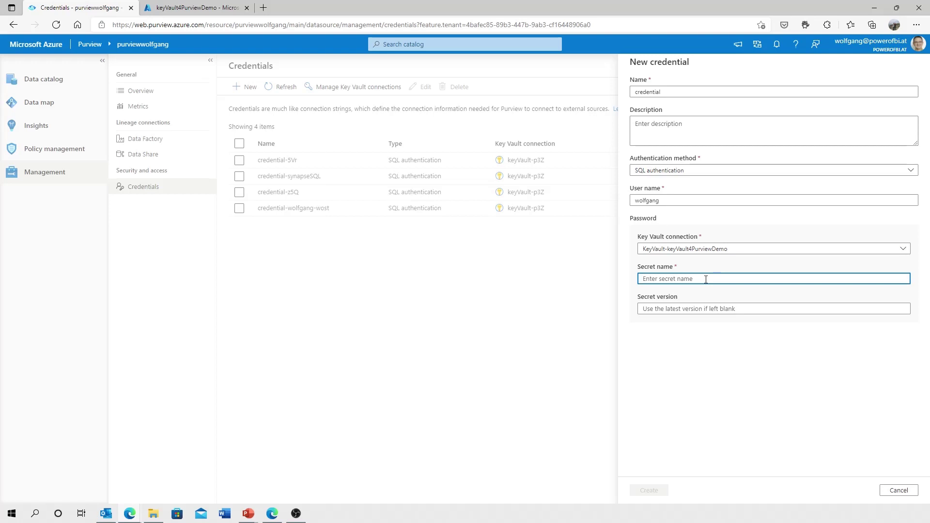
pyautogui.click(196, 7)
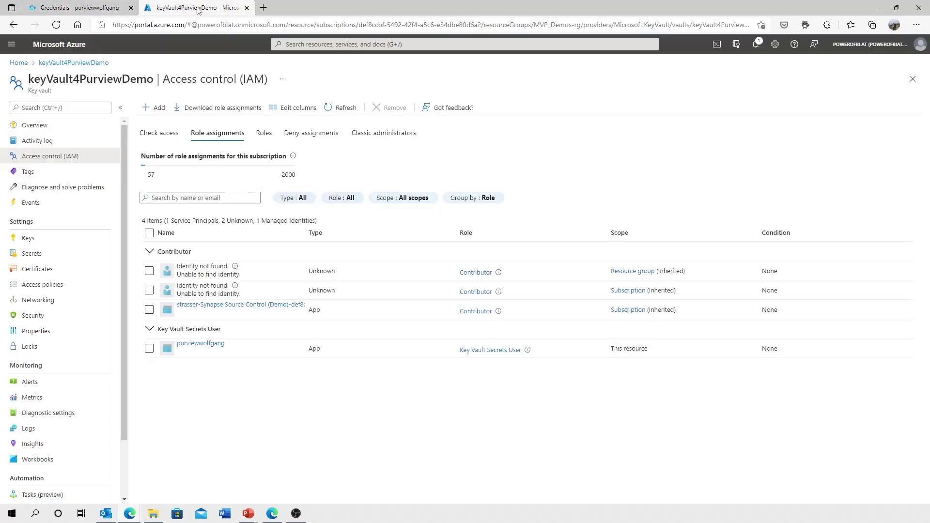
# Step: In Secrets, generate a new secret named VerySecretPassword with its value and create it
pyautogui.click(31, 253)
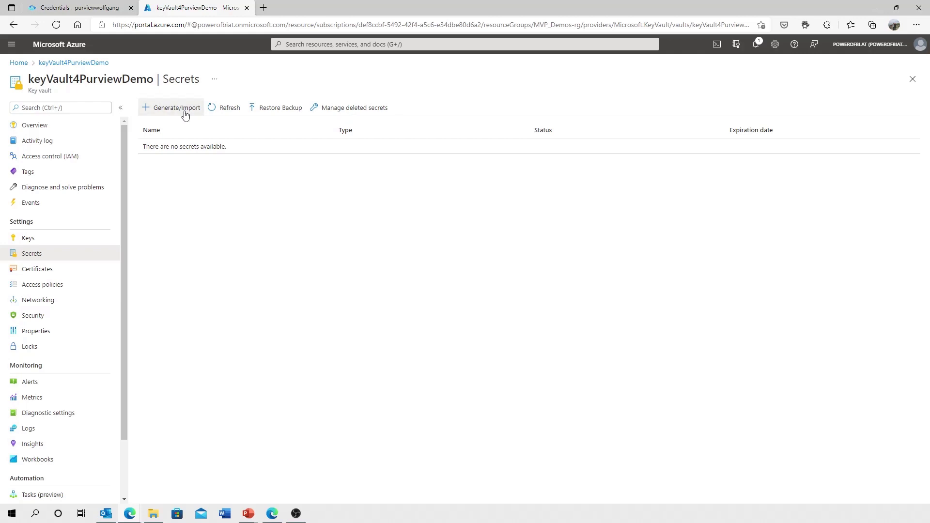
pyautogui.click(175, 108)
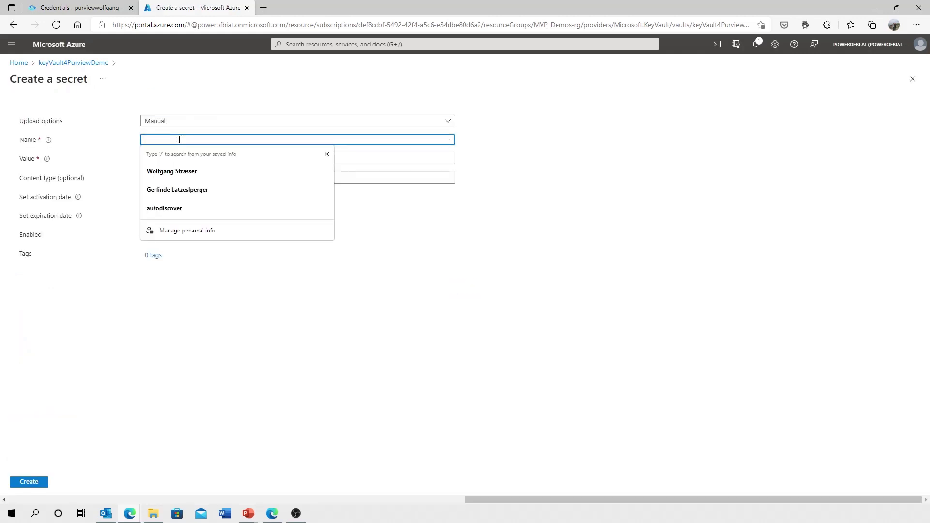
pyautogui.write('Verys')
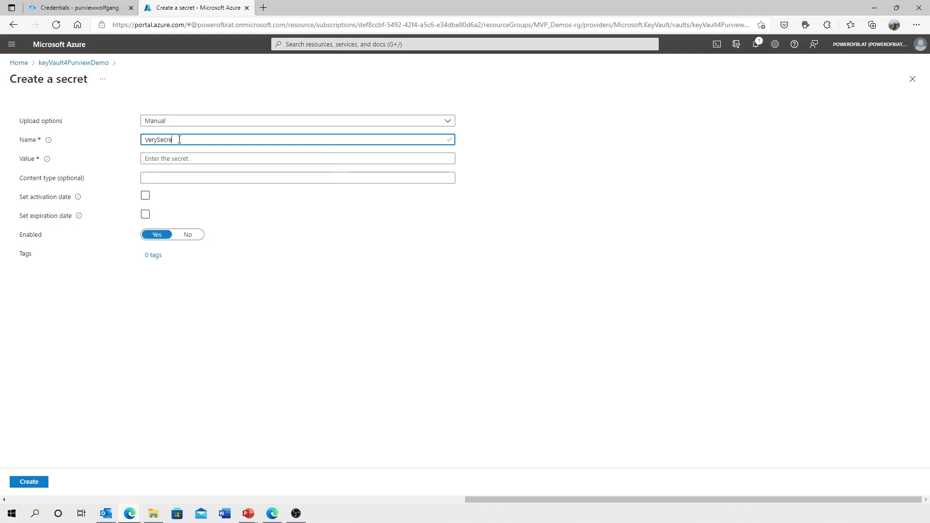
pyautogui.write('Password')
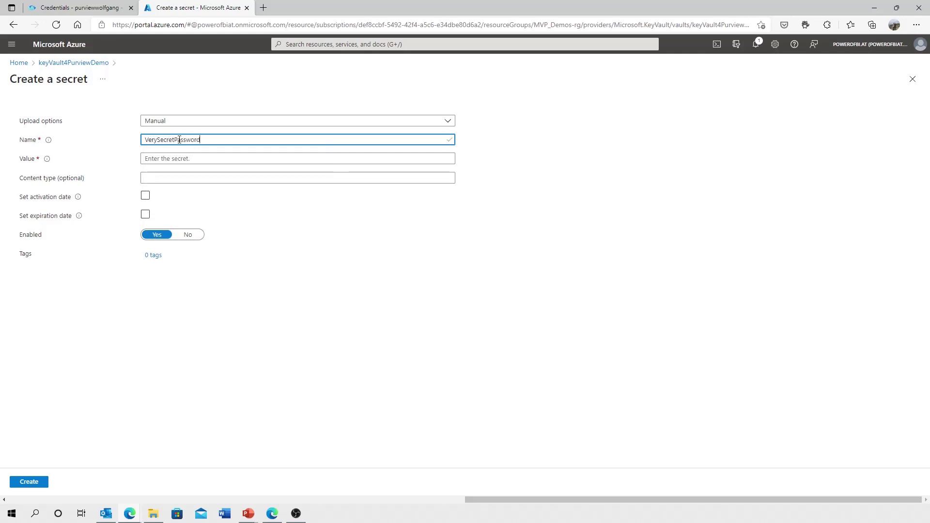
pyautogui.click(296, 158)
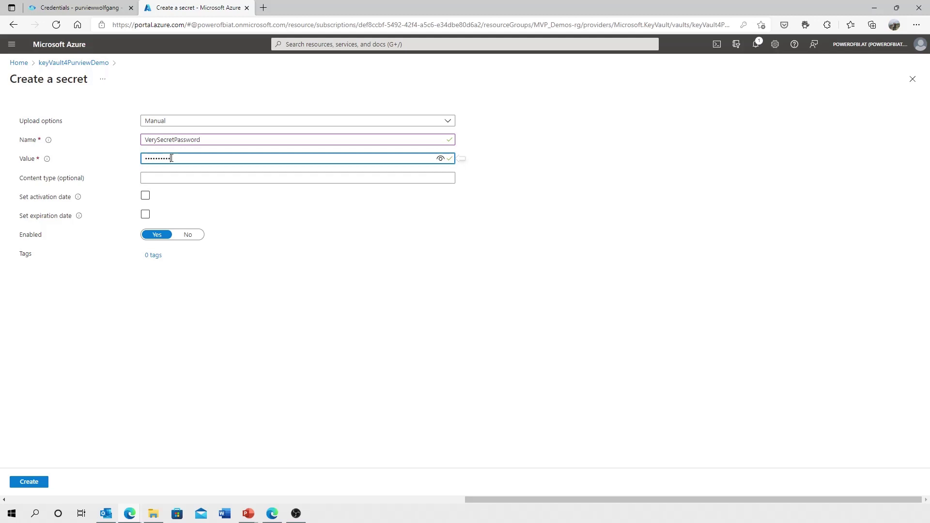
pyautogui.click(296, 178)
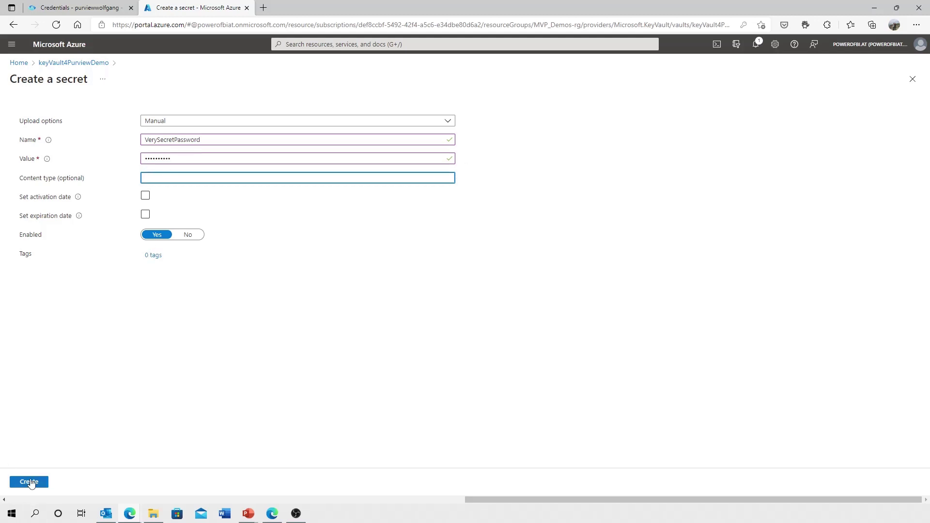
pyautogui.click(29, 481)
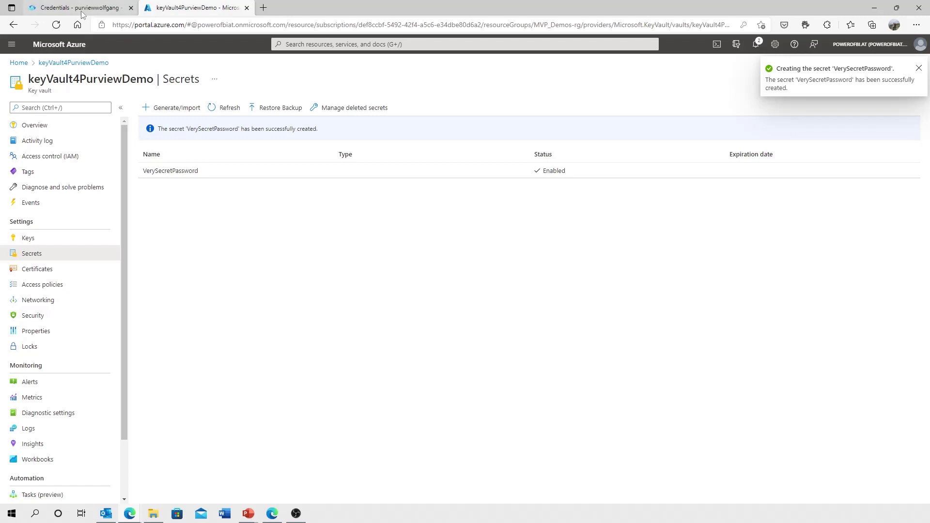
pyautogui.click(77, 7)
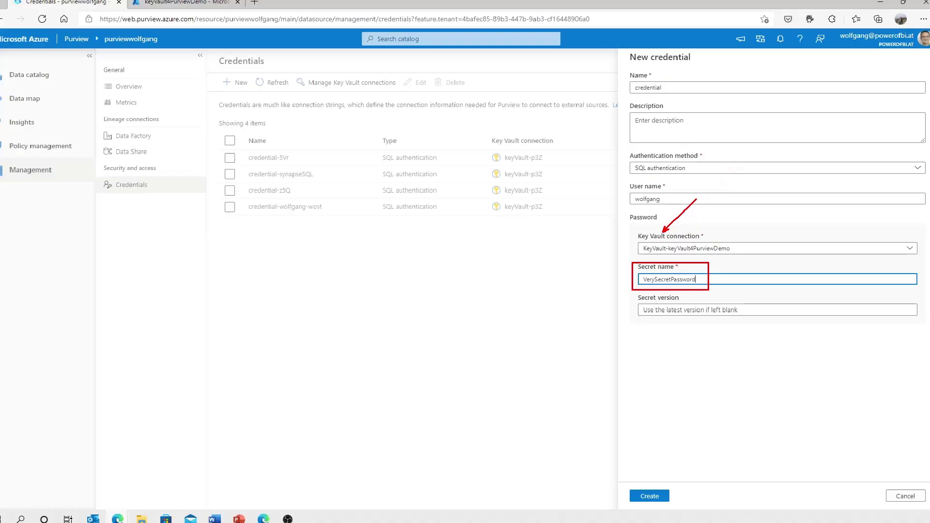
pyautogui.click(648, 495)
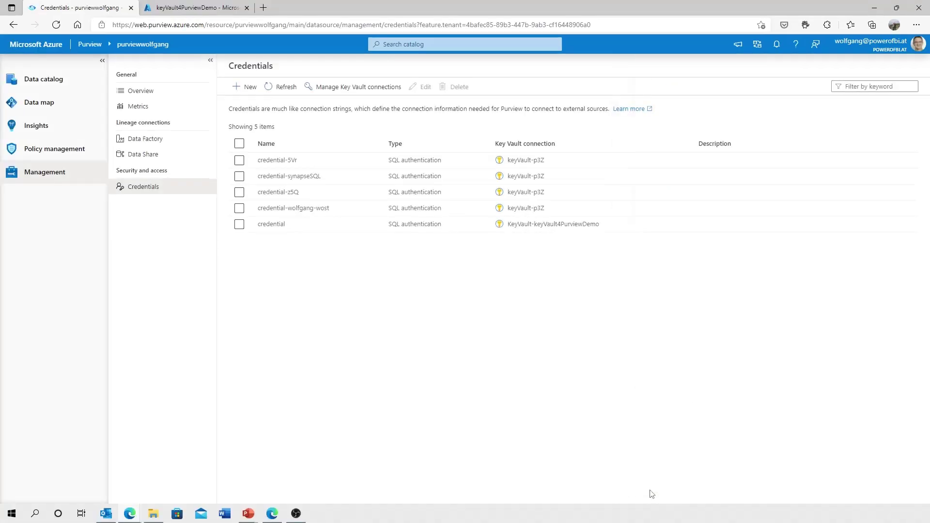
pyautogui.moveTo(384, 230)
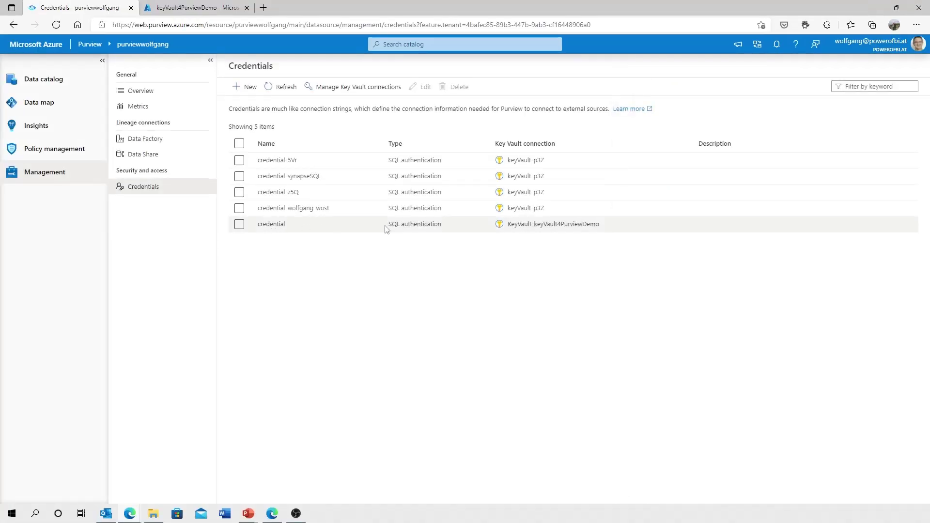
pyautogui.moveTo(307, 230)
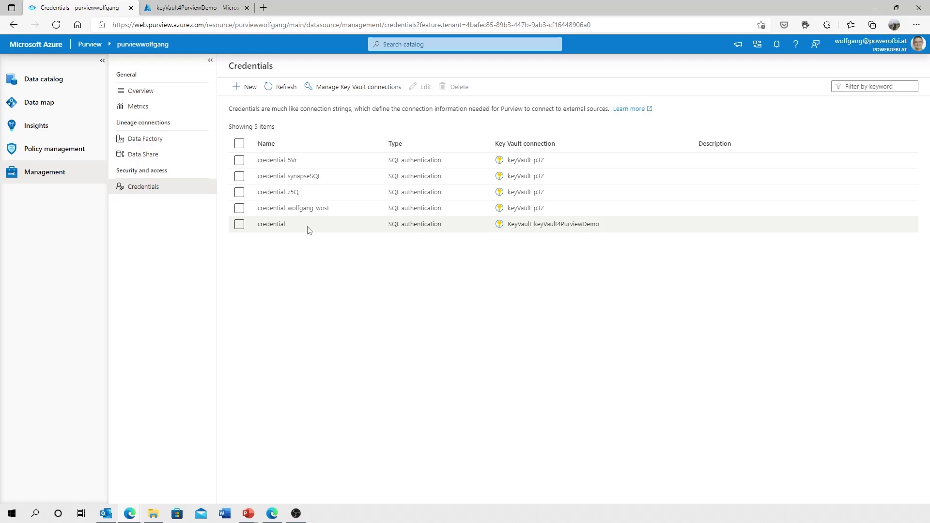
pyautogui.click(239, 224)
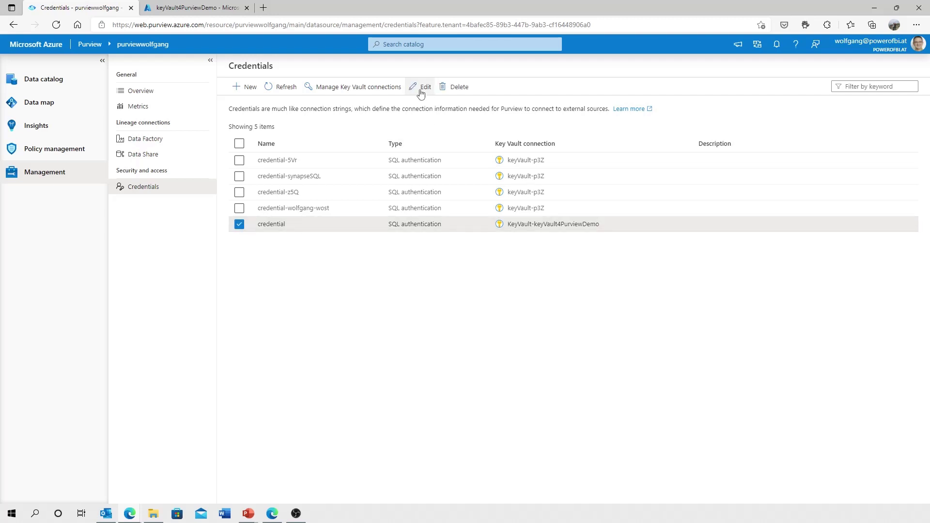
pyautogui.click(424, 86)
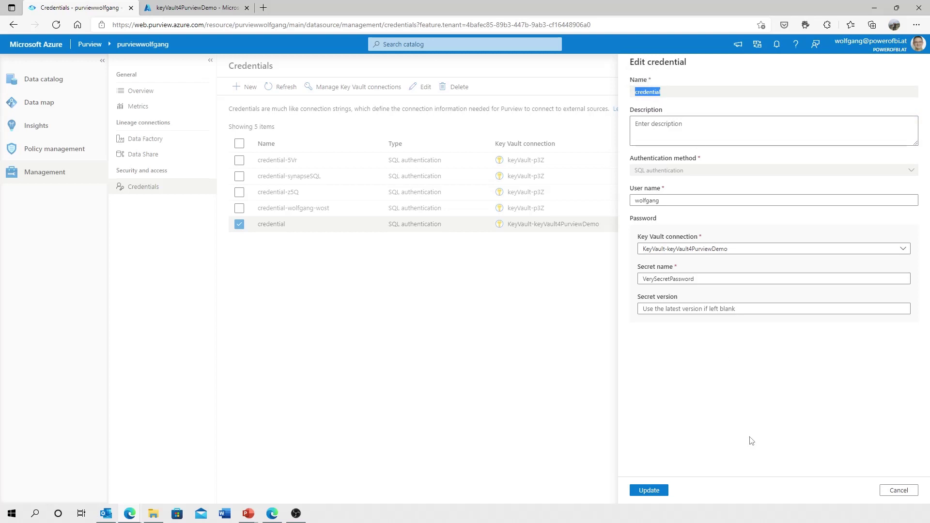
pyautogui.moveTo(851, 451)
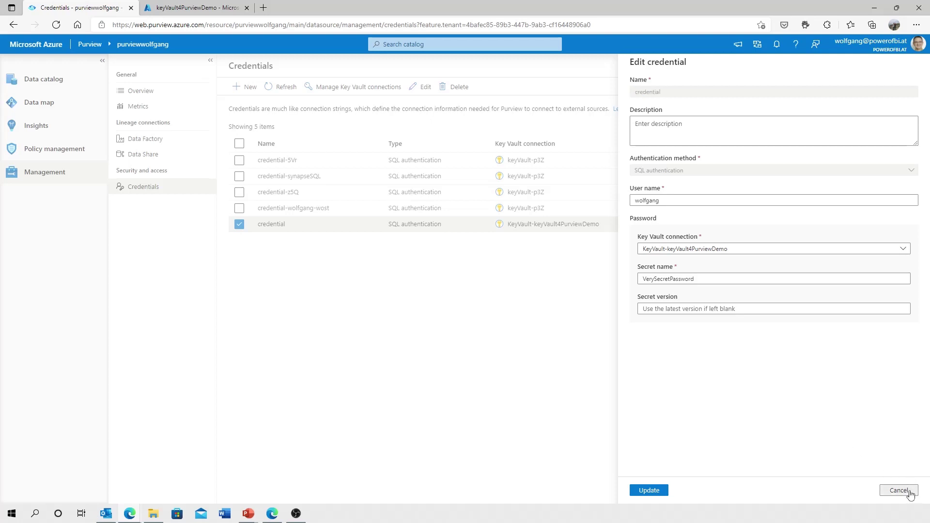
pyautogui.click(897, 490)
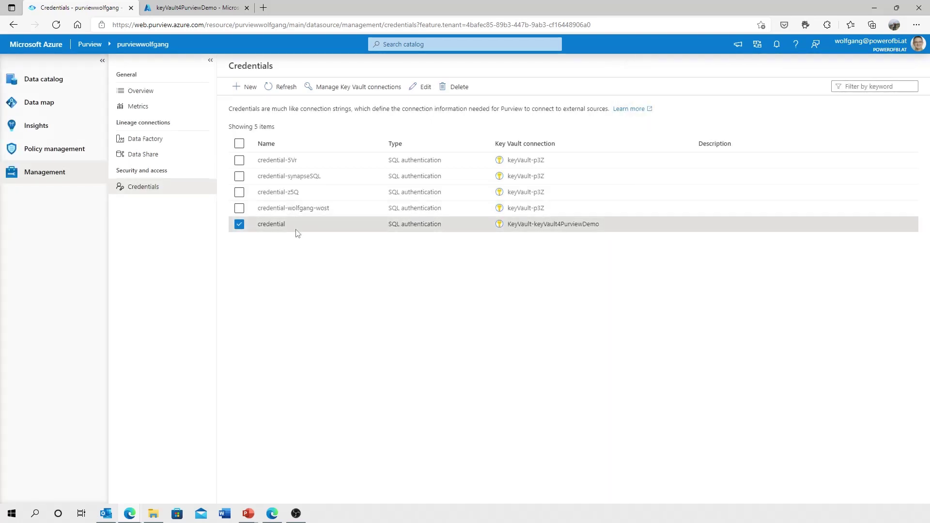
pyautogui.moveTo(294, 238)
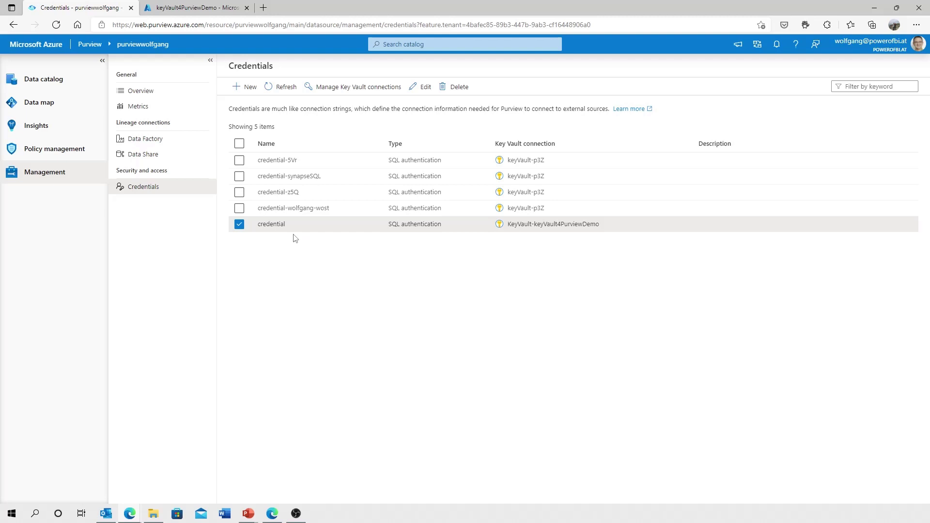
pyautogui.moveTo(43, 79)
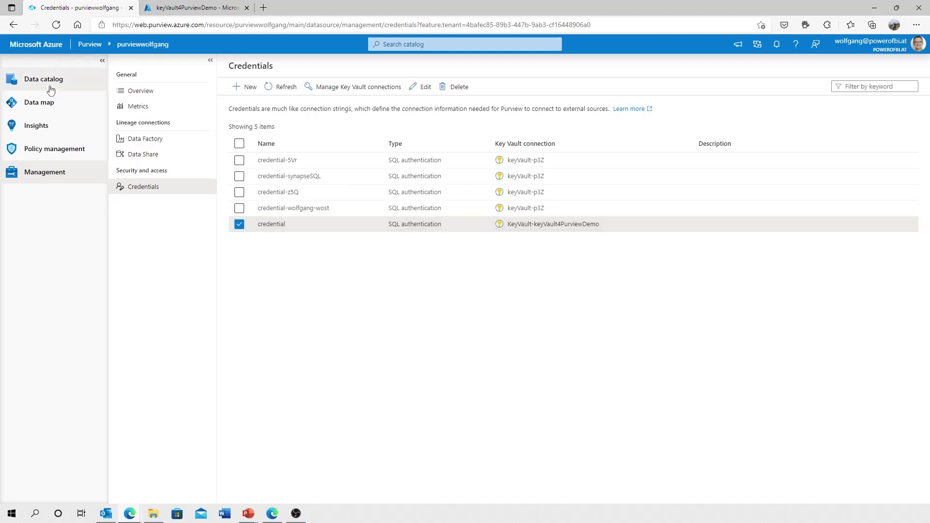
# Step: From Data map Sources, start a new scan on AzureSqlDatabase-wolfgang and check available credentials
pyautogui.click(39, 102)
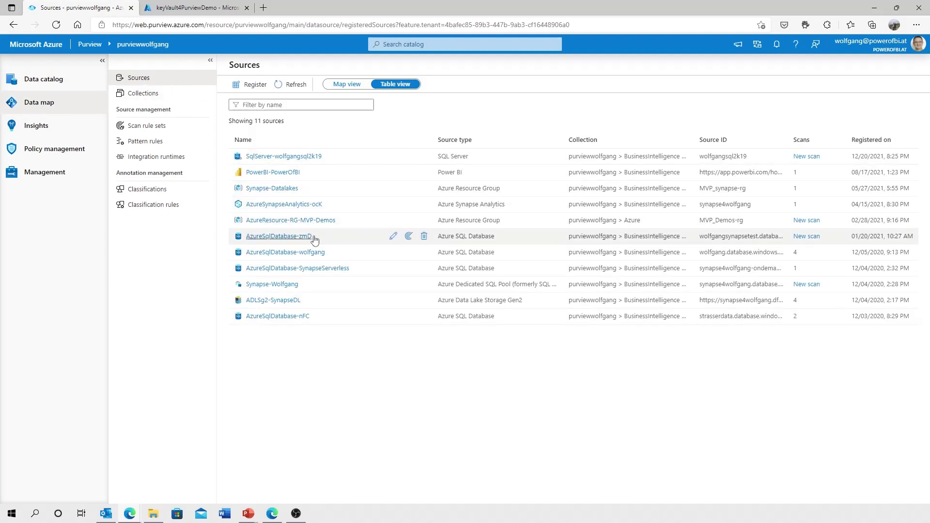
pyautogui.click(284, 252)
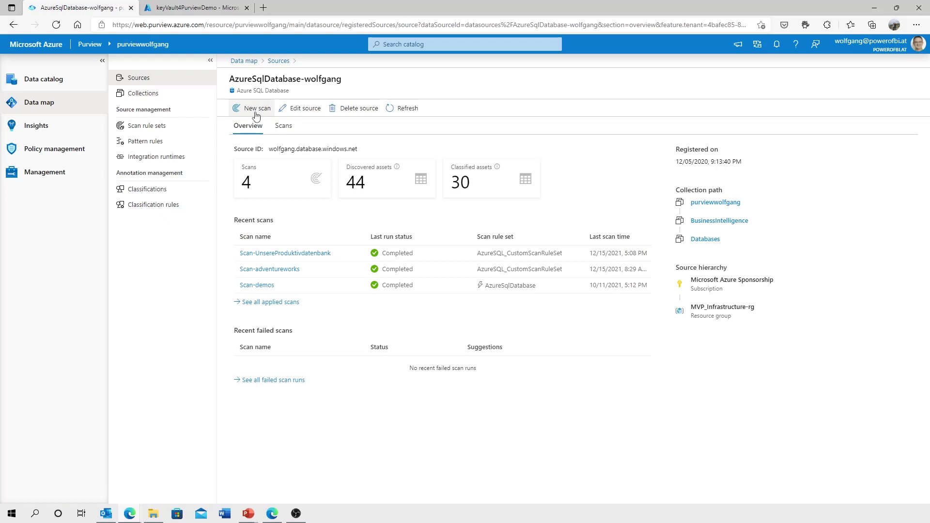
pyautogui.click(256, 108)
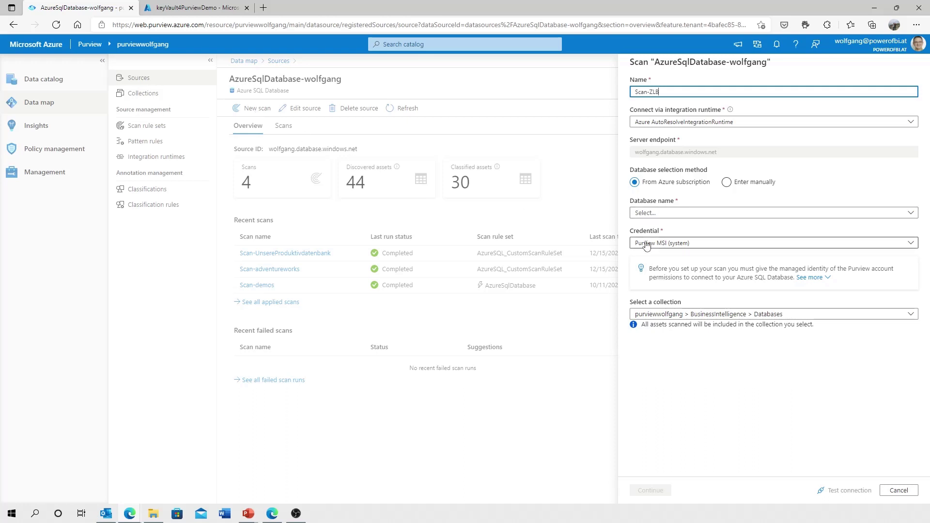
pyautogui.click(771, 242)
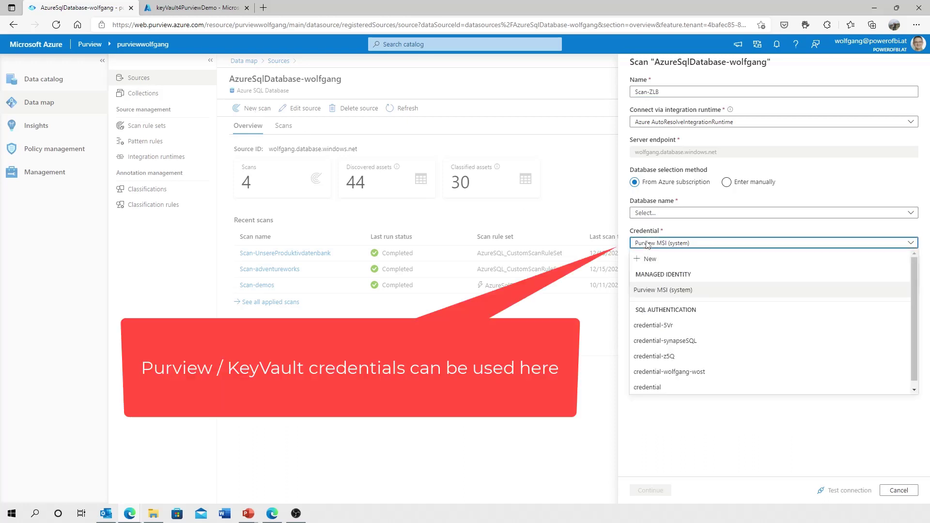
pyautogui.click(662, 290)
pyautogui.write('NewScanForCredentia')
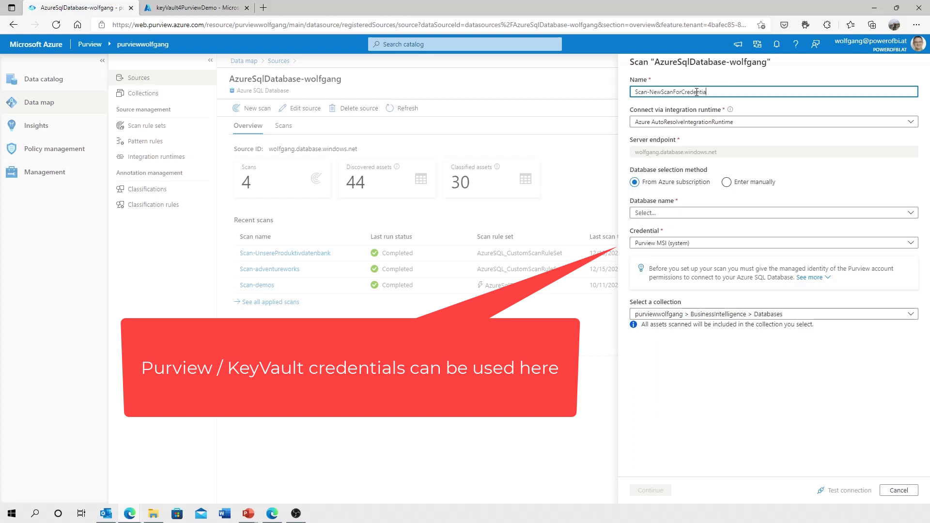
# Step: Name the scan Scan-NewScanForCredentialsWithKeyvault and choose the AdventureWorksLT database
pyautogui.write('sWithKeyvault')
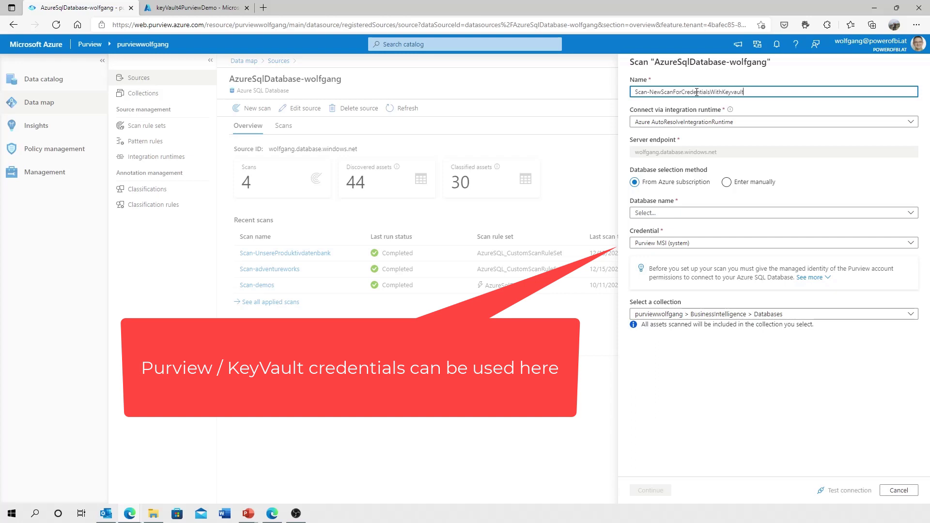
pyautogui.click(771, 212)
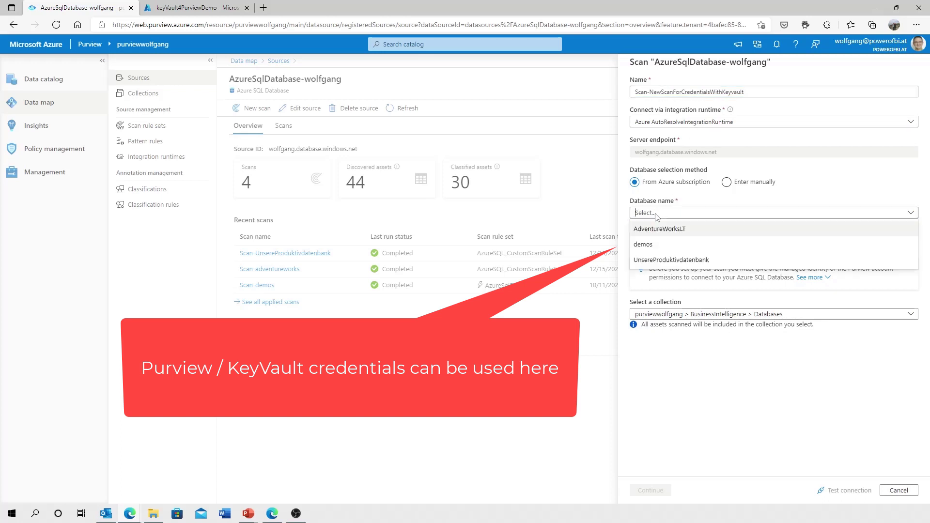
pyautogui.click(659, 228)
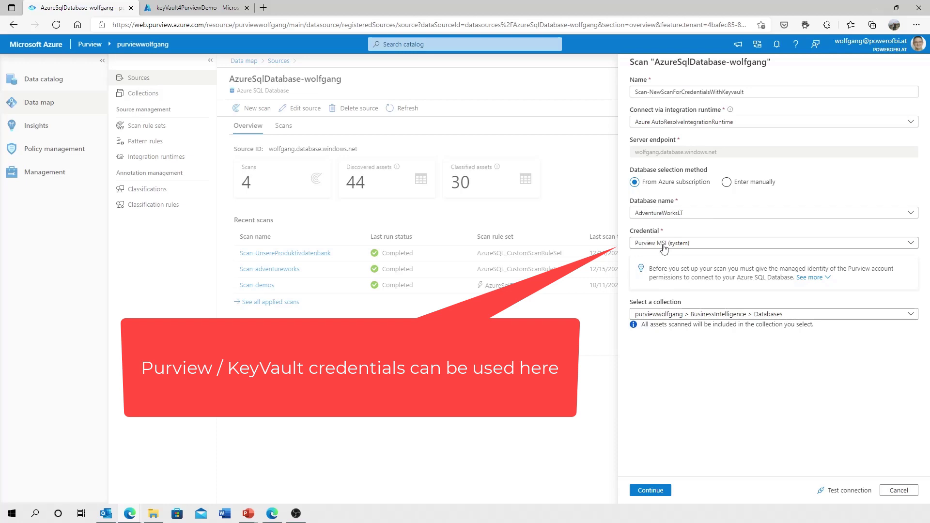
# Step: Select the Key Vault-backed credential named 'credential' for the scan
pyautogui.click(771, 242)
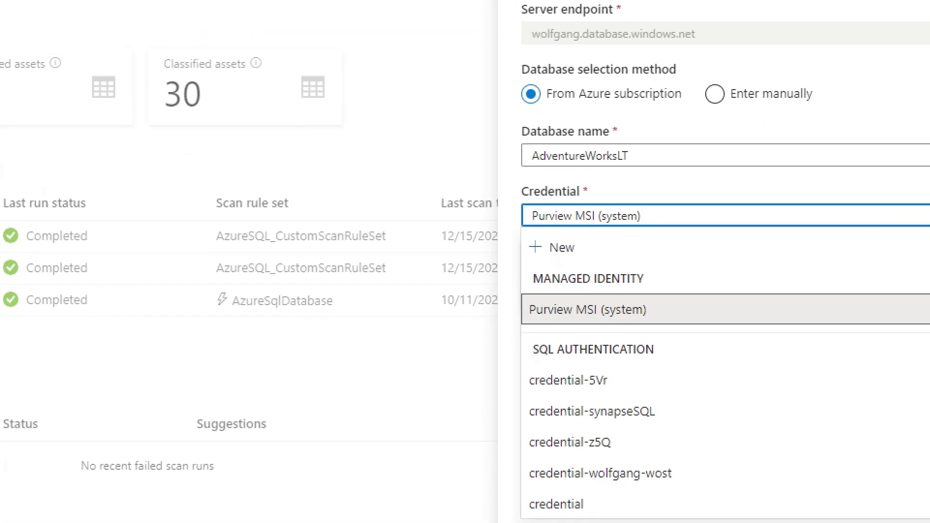
pyautogui.scroll(-3)
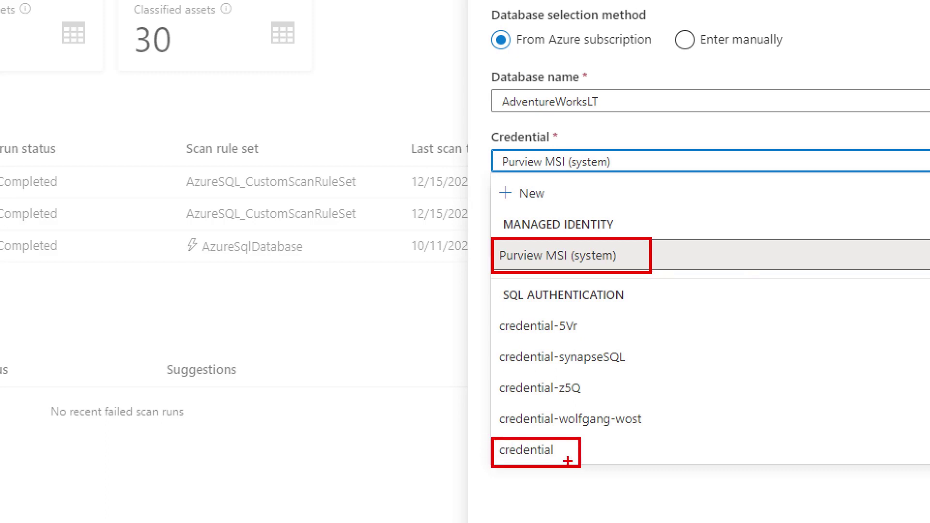
pyautogui.moveTo(565, 452)
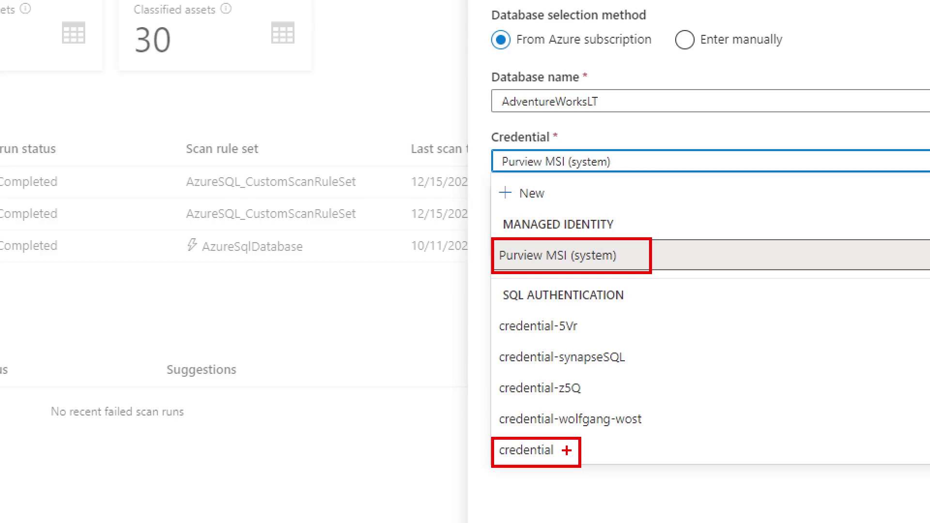
pyautogui.click(571, 255)
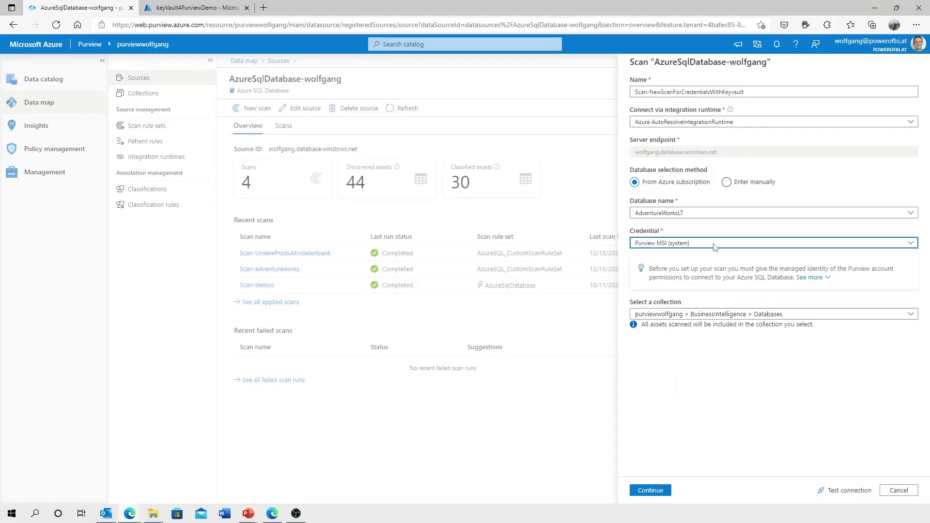
pyautogui.click(772, 242)
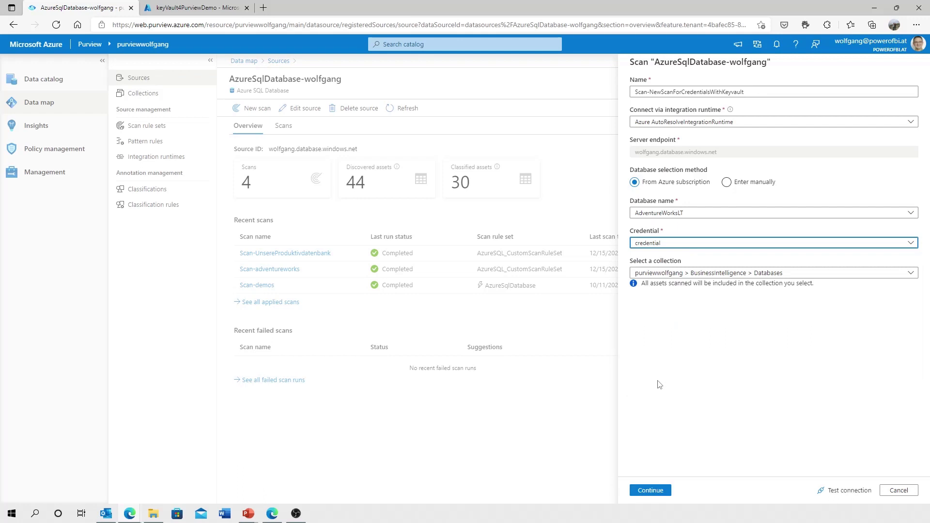
pyautogui.moveTo(850, 491)
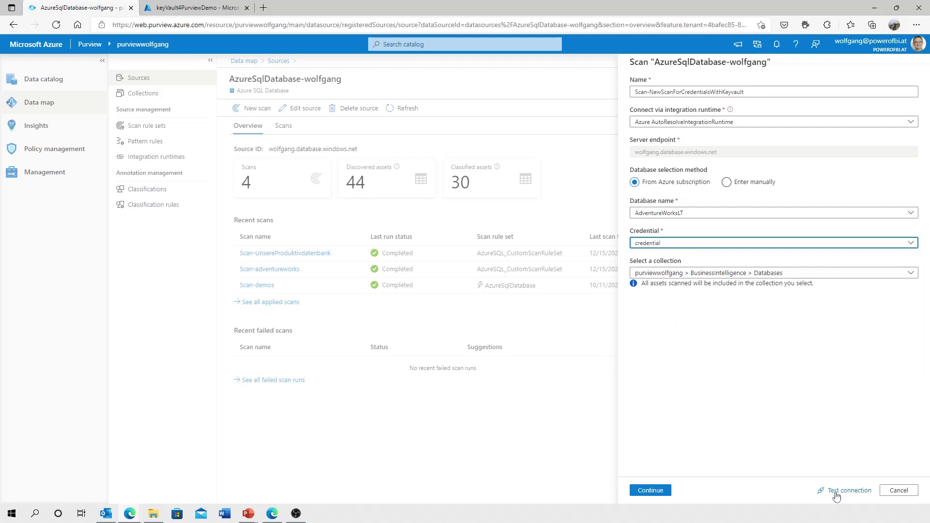
# Step: Test the connection, and cancel the scan setup after it reports Connection failed
pyautogui.click(849, 490)
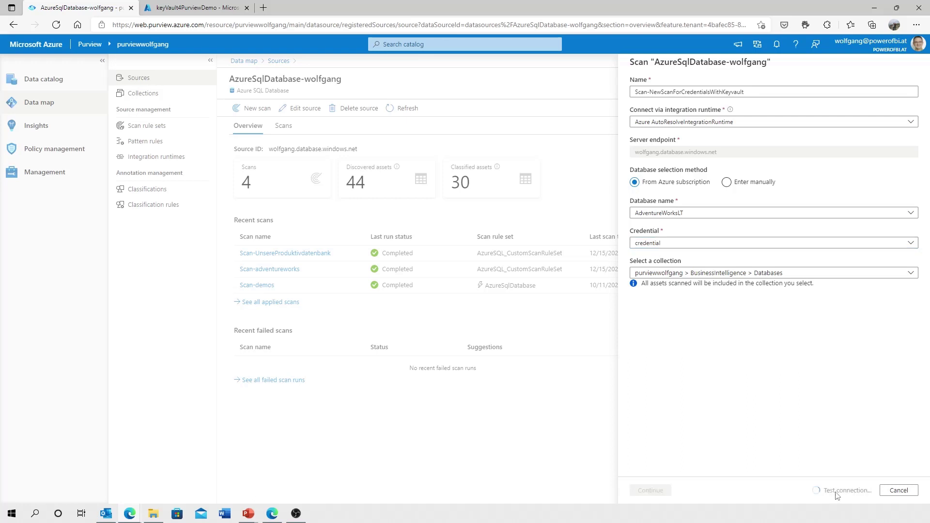
pyautogui.moveTo(673, 192)
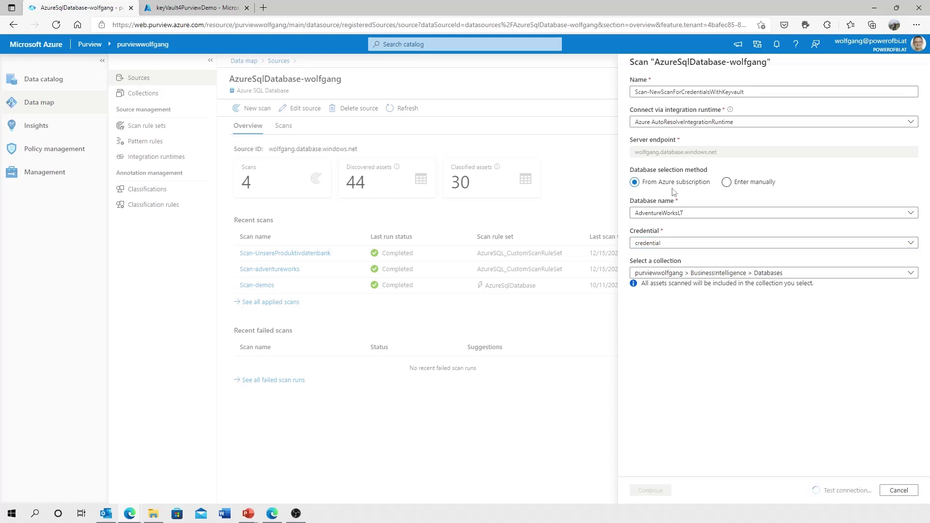
pyautogui.click(847, 490)
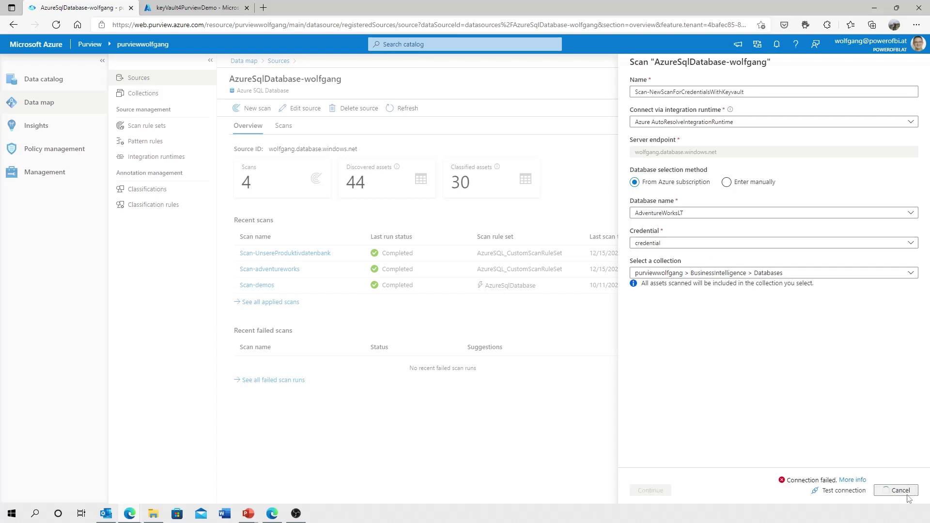
pyautogui.click(43, 172)
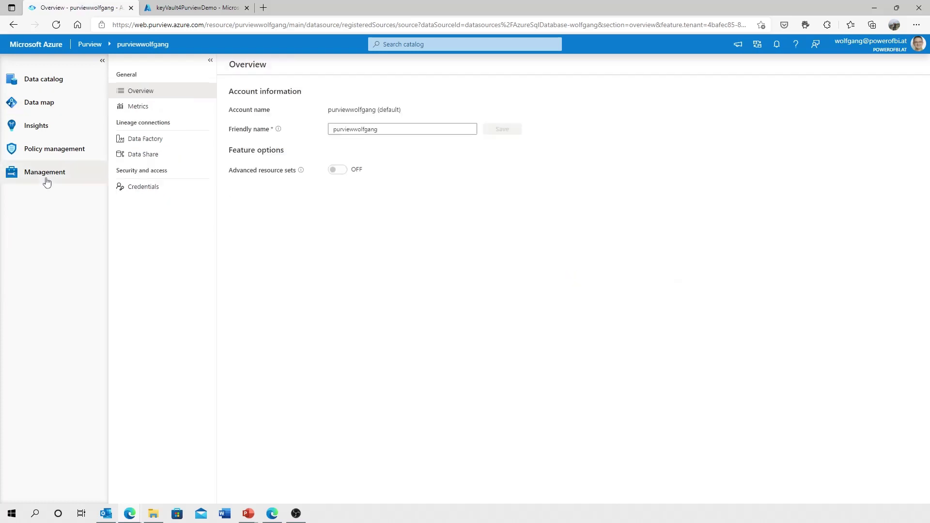
# Step: Show the Management Credentials page listing five saved credentials
pyautogui.click(143, 186)
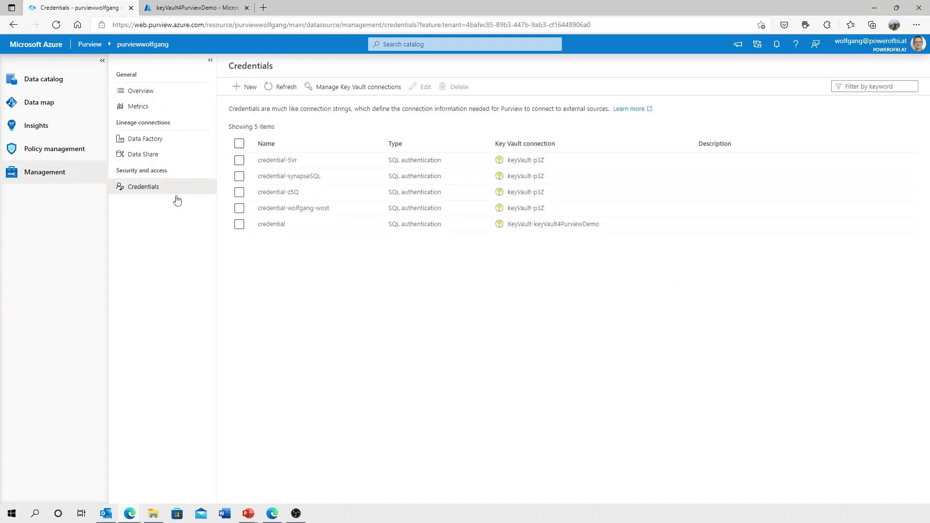
pyautogui.moveTo(408, 238)
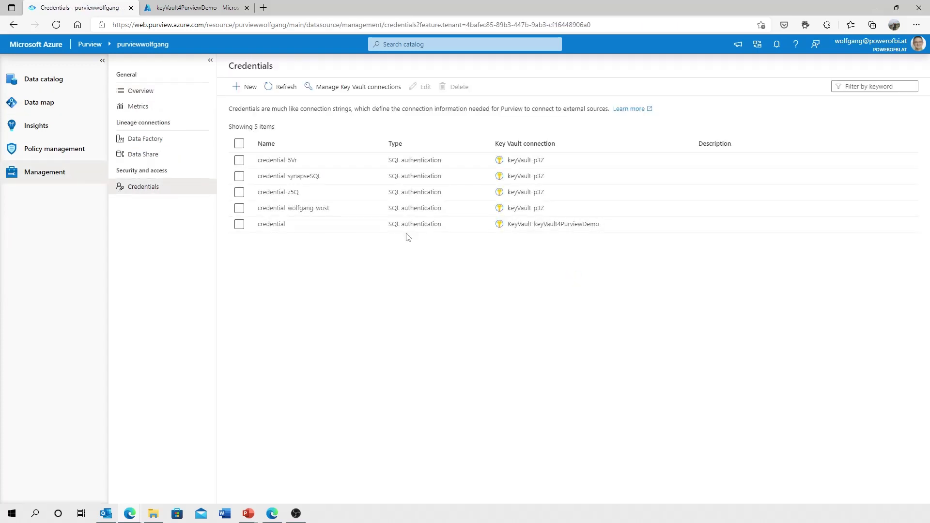
pyautogui.moveTo(401, 228)
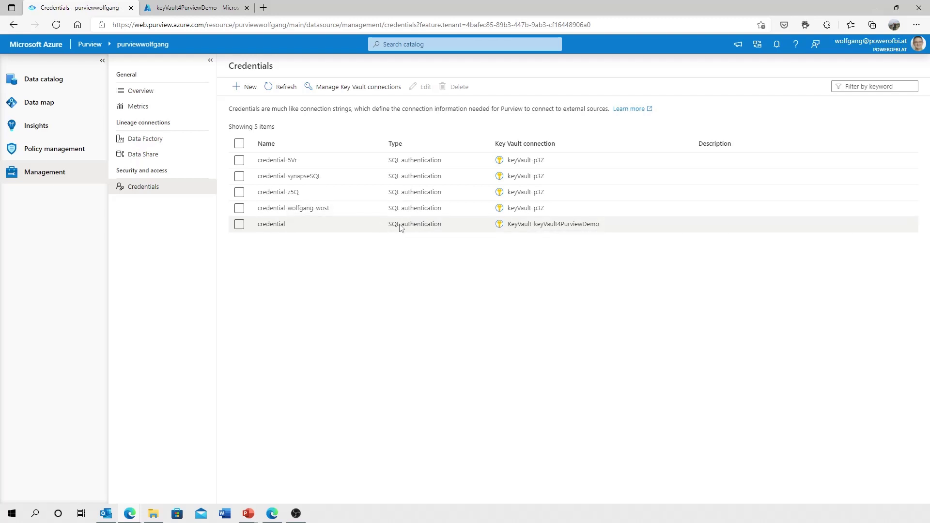
pyautogui.moveTo(400, 227)
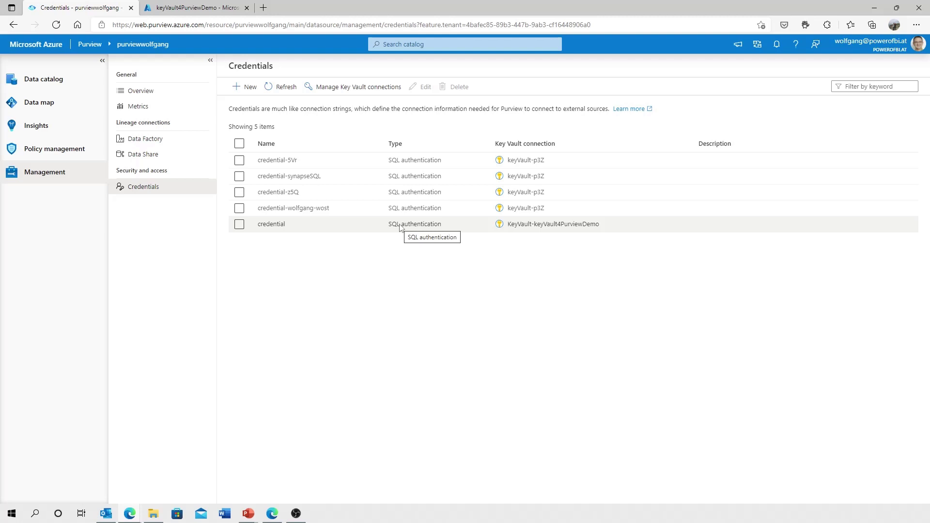
pyautogui.moveTo(86, 6)
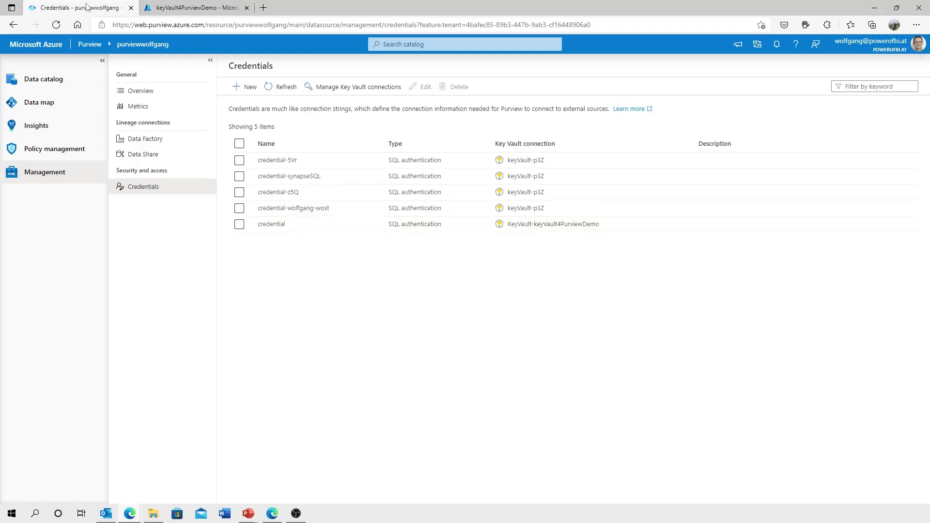